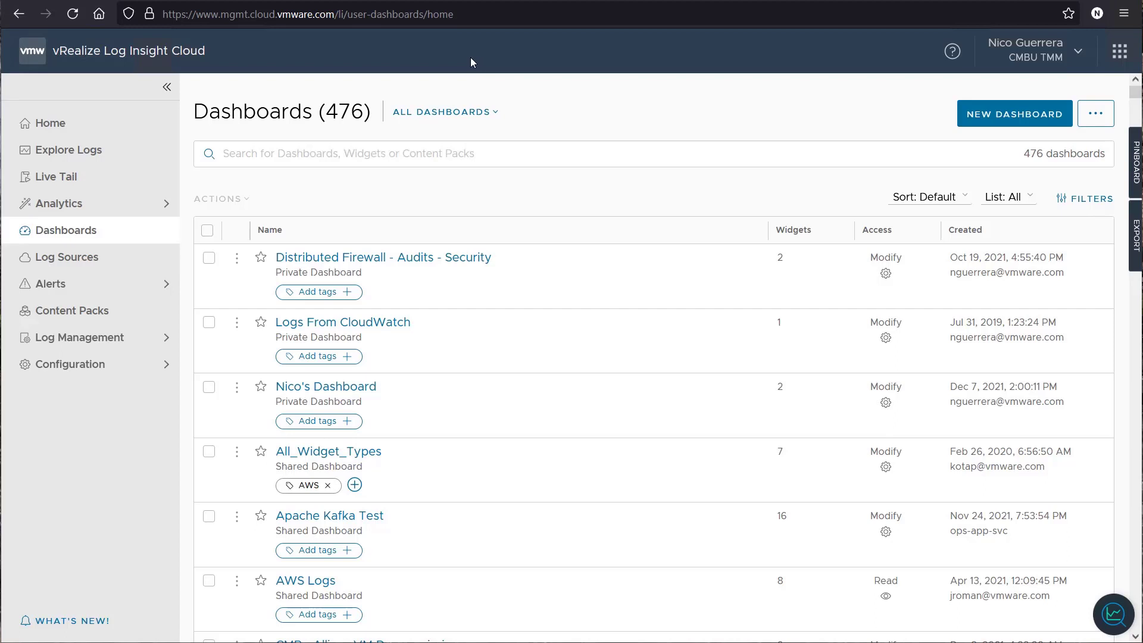
{"action": "mouse_move", "coordinate": [461, 61]}
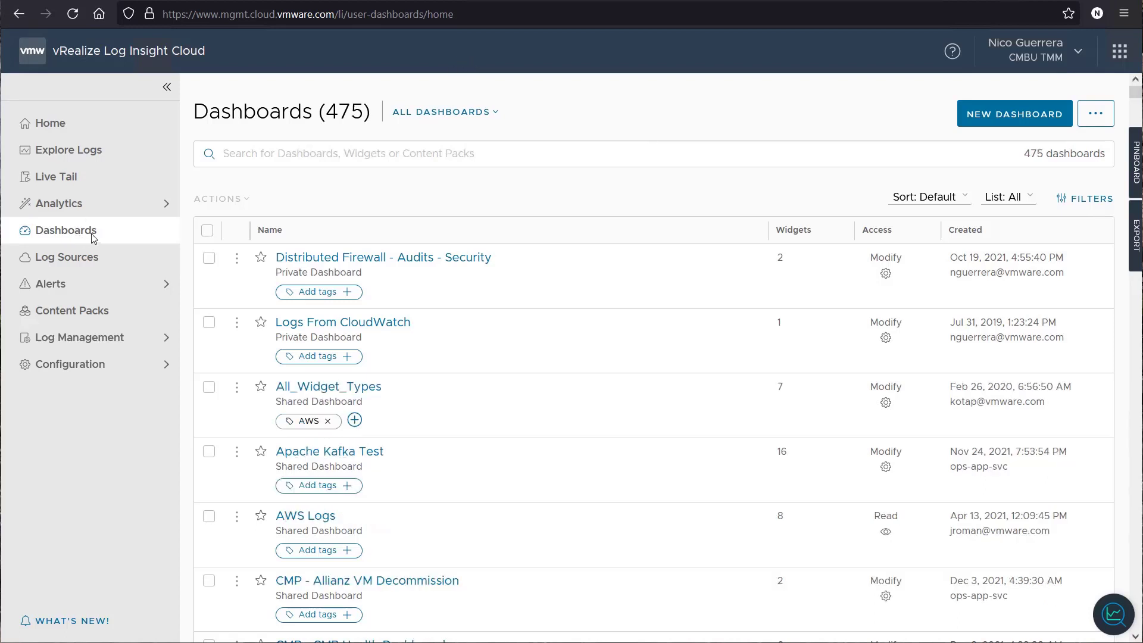
{"action": "mouse_move", "coordinate": [54, 238]}
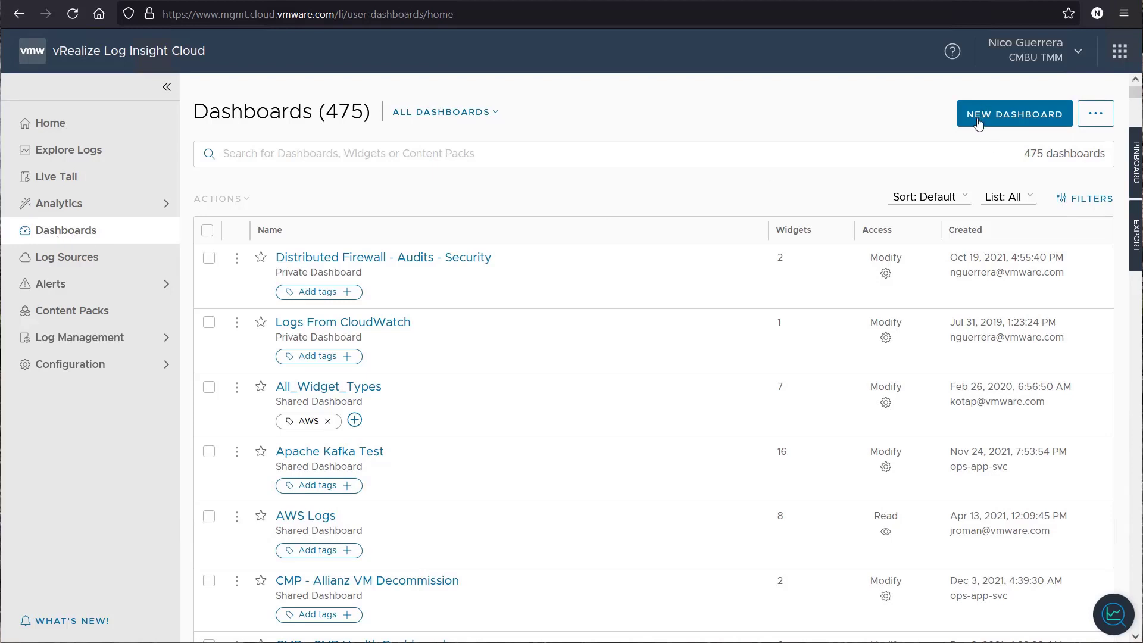
Create a new dashboard and name it 'Nico's Dashboard'.
{"action": "left_click", "coordinate": [1013, 114]}
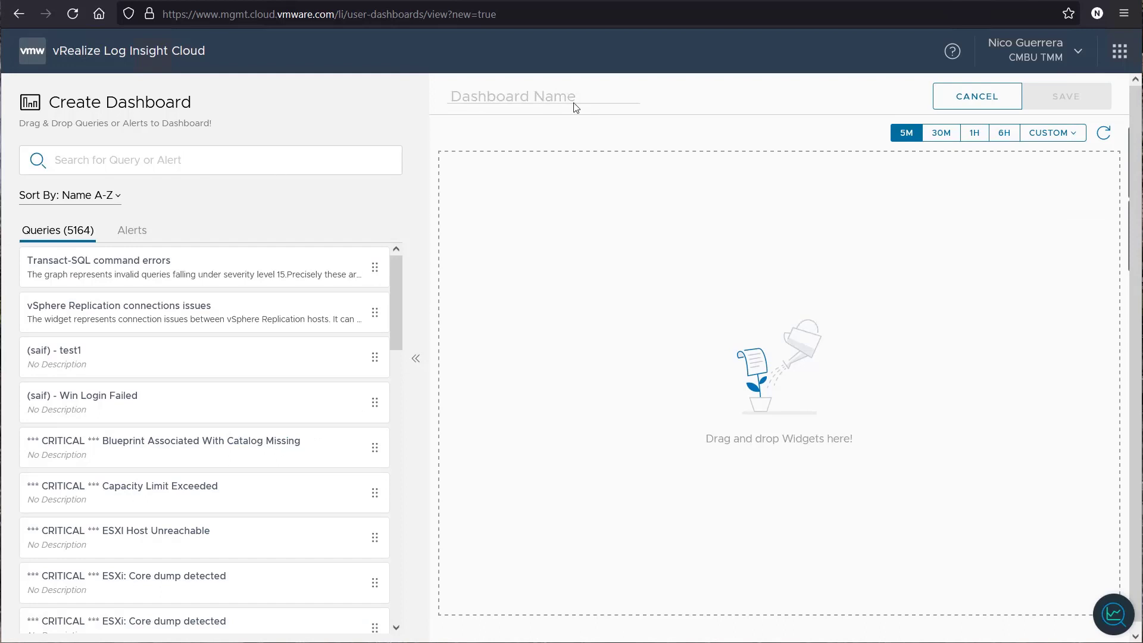
{"action": "type", "text": "Nicos"}
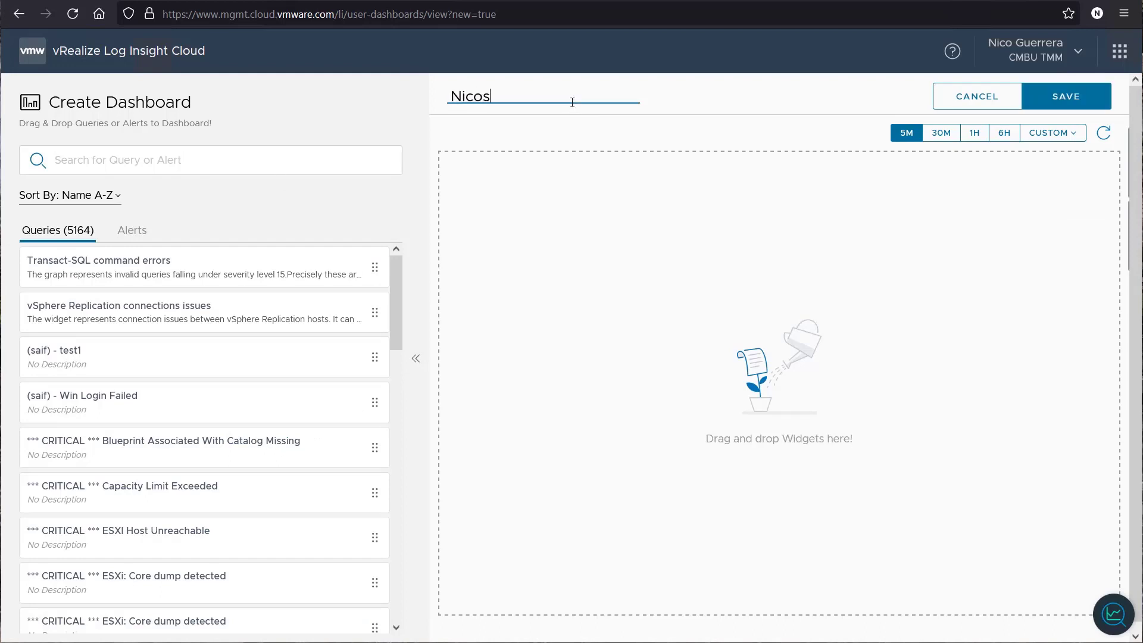
{"action": "type", "text": "'s Dashboard"}
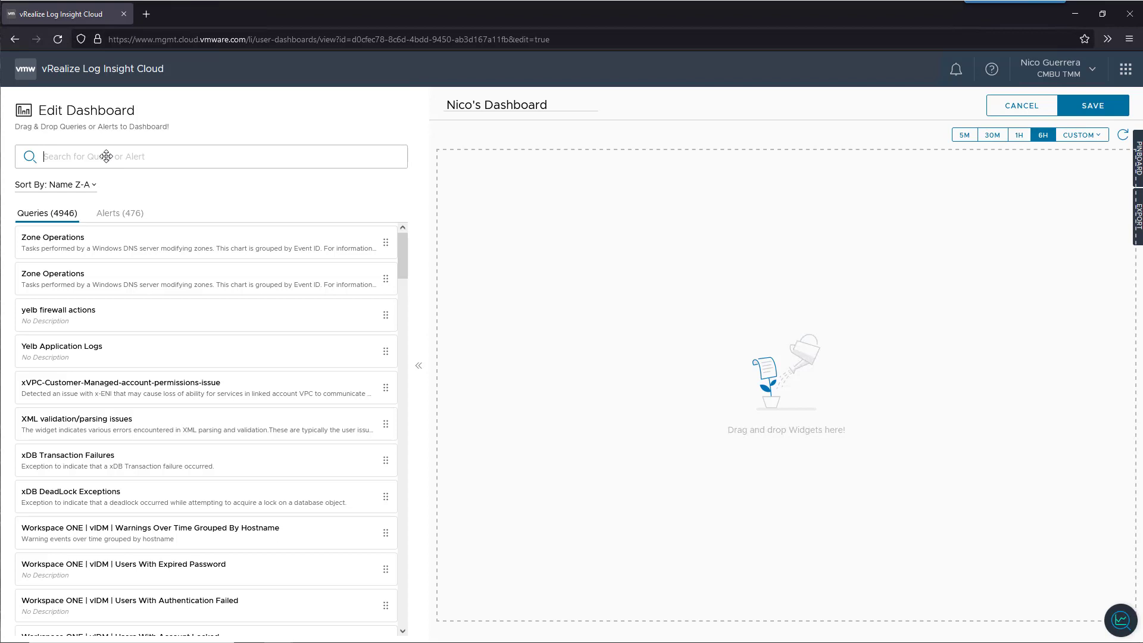
Search queries for 'API' and drag the TKGm API Server Events and Severity Breakdown charts onto the dashboard.
{"action": "type", "text": "API"}
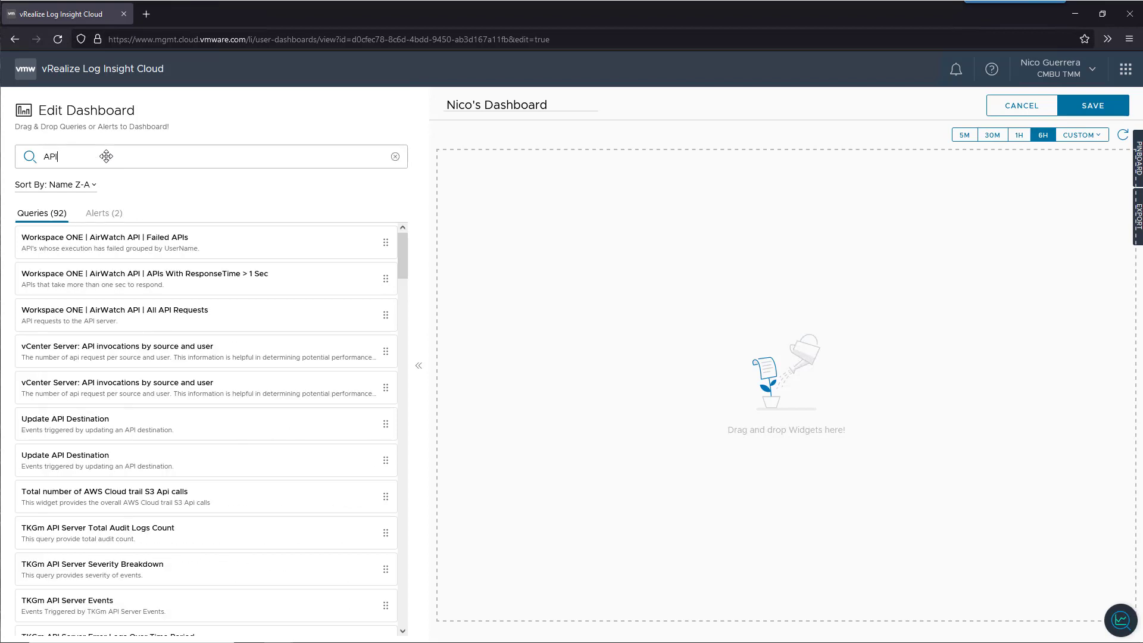
{"action": "mouse_move", "coordinate": [82, 536]}
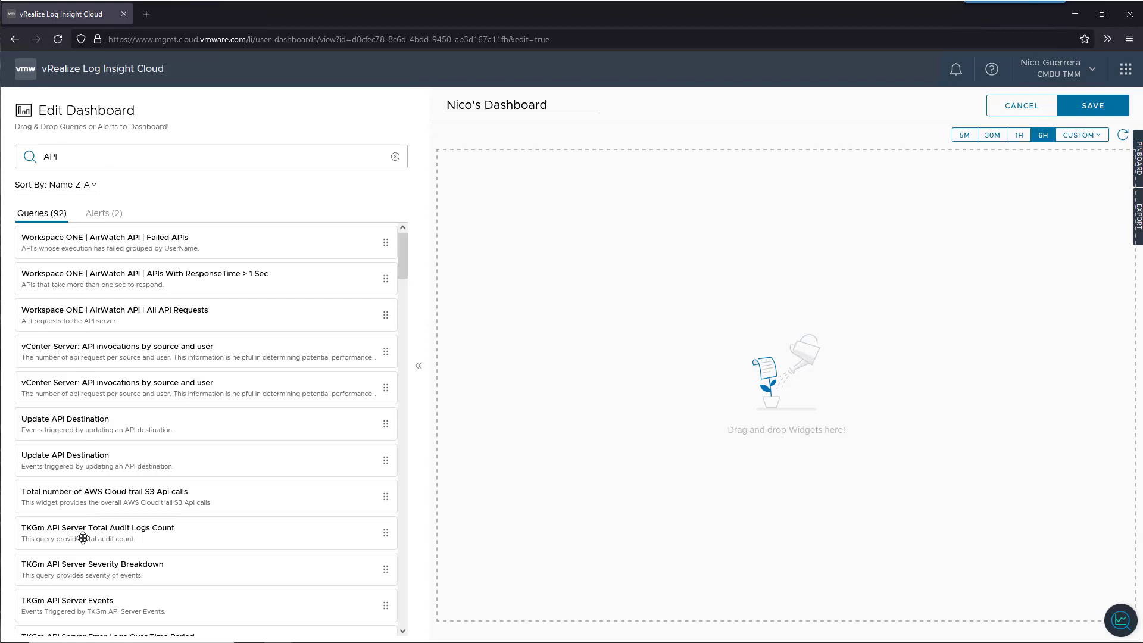
{"action": "mouse_move", "coordinate": [72, 607]}
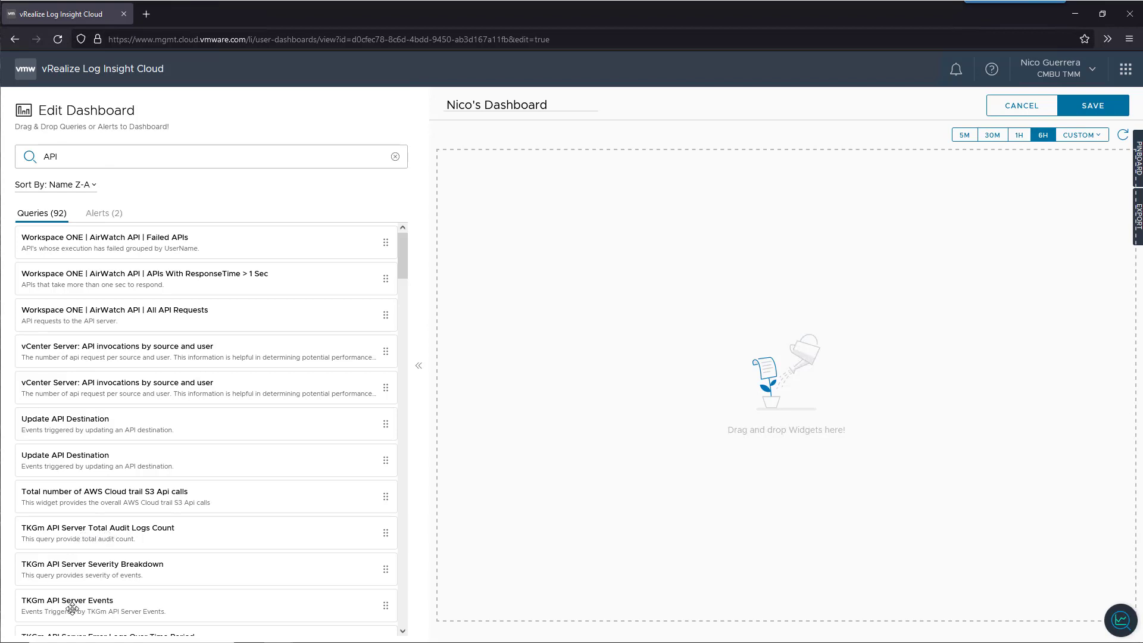
{"action": "left_click_drag", "start_coordinate": [69, 605], "coordinate": [605, 234]}
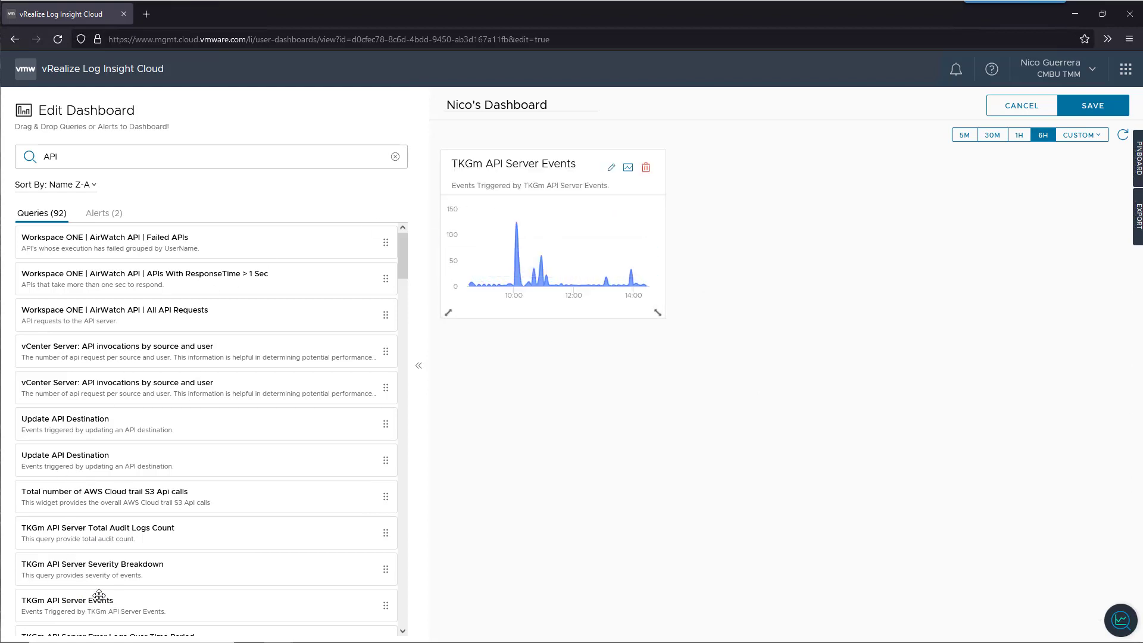
{"action": "left_click_drag", "start_coordinate": [93, 568], "coordinate": [691, 445]}
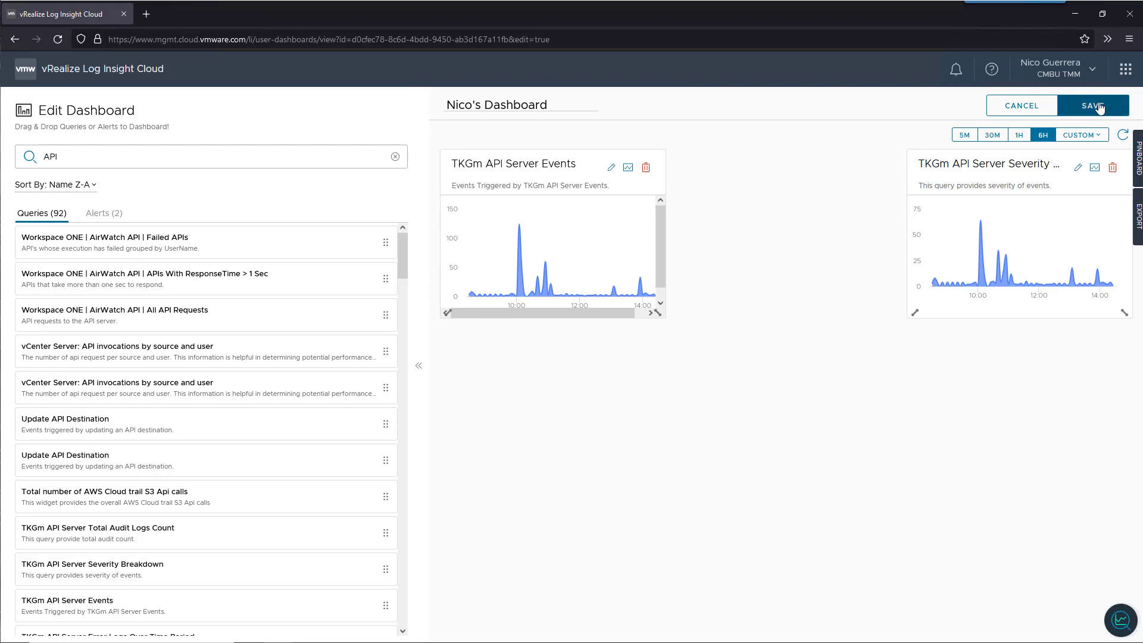
Save the dashboard holding the TKGm Events and Severity Breakdown charts.
{"action": "left_click", "coordinate": [1091, 105]}
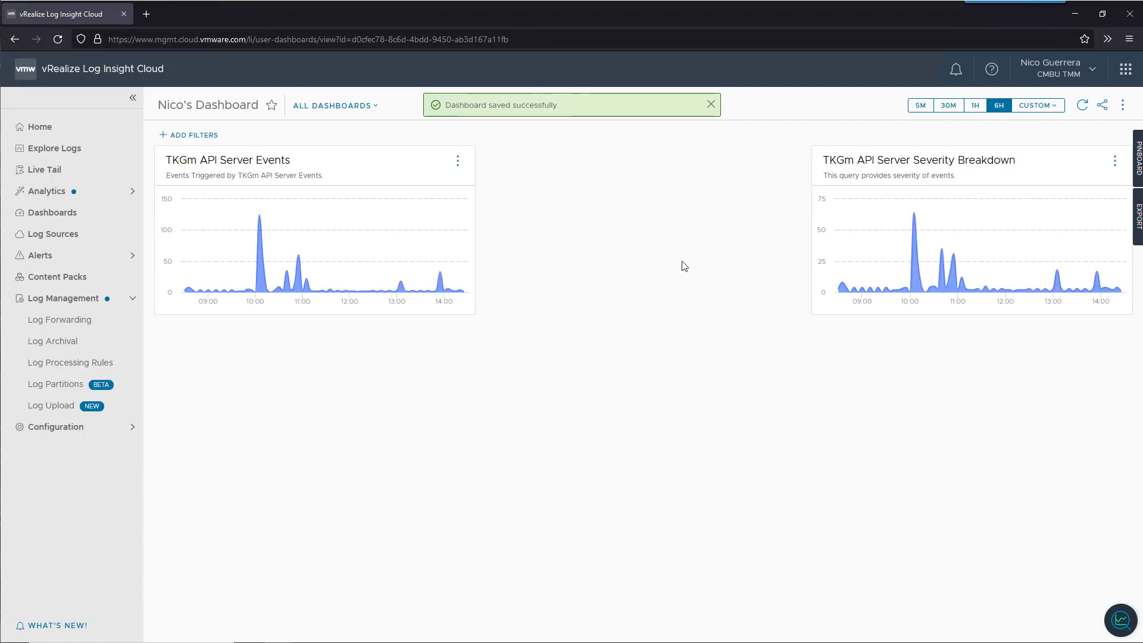
{"action": "mouse_move", "coordinate": [589, 238]}
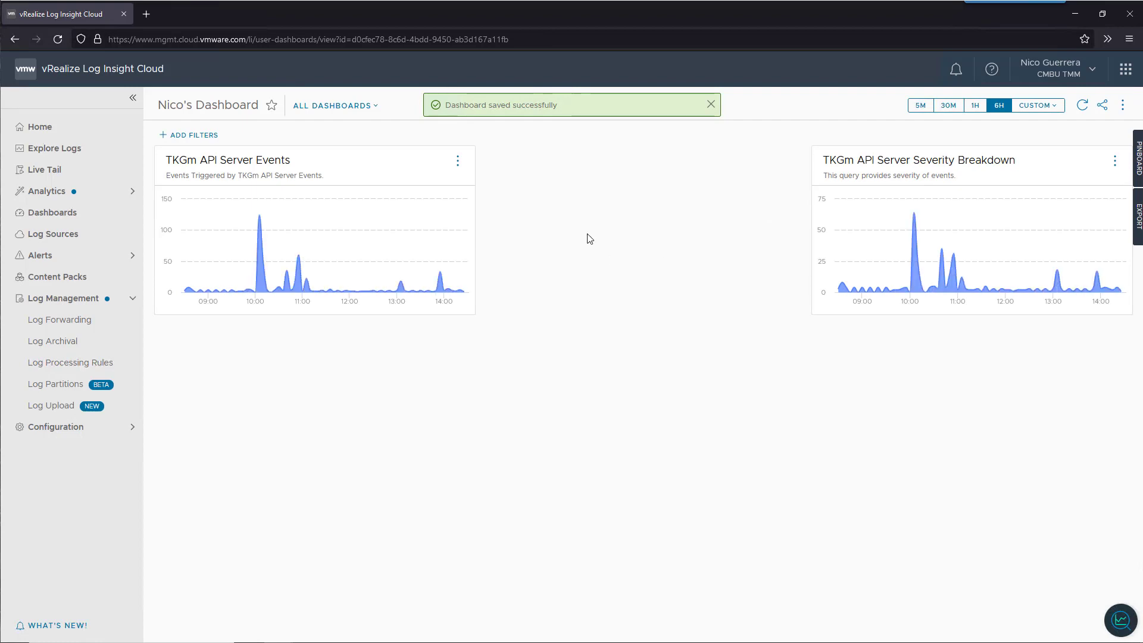
{"action": "left_click", "coordinate": [709, 104]}
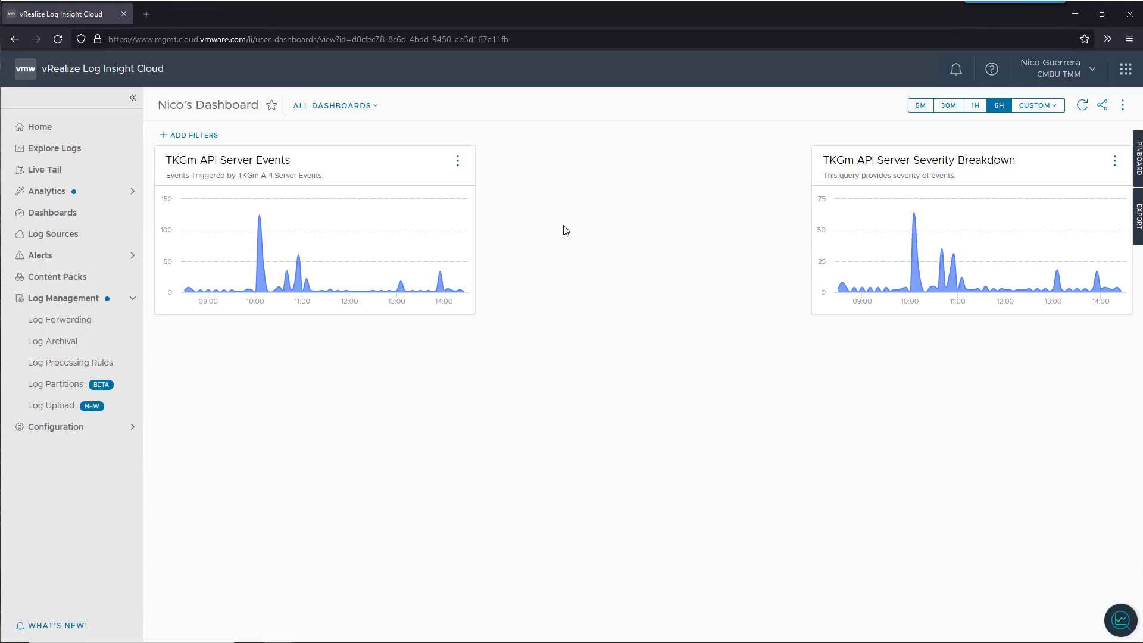
{"action": "left_click", "coordinate": [56, 148]}
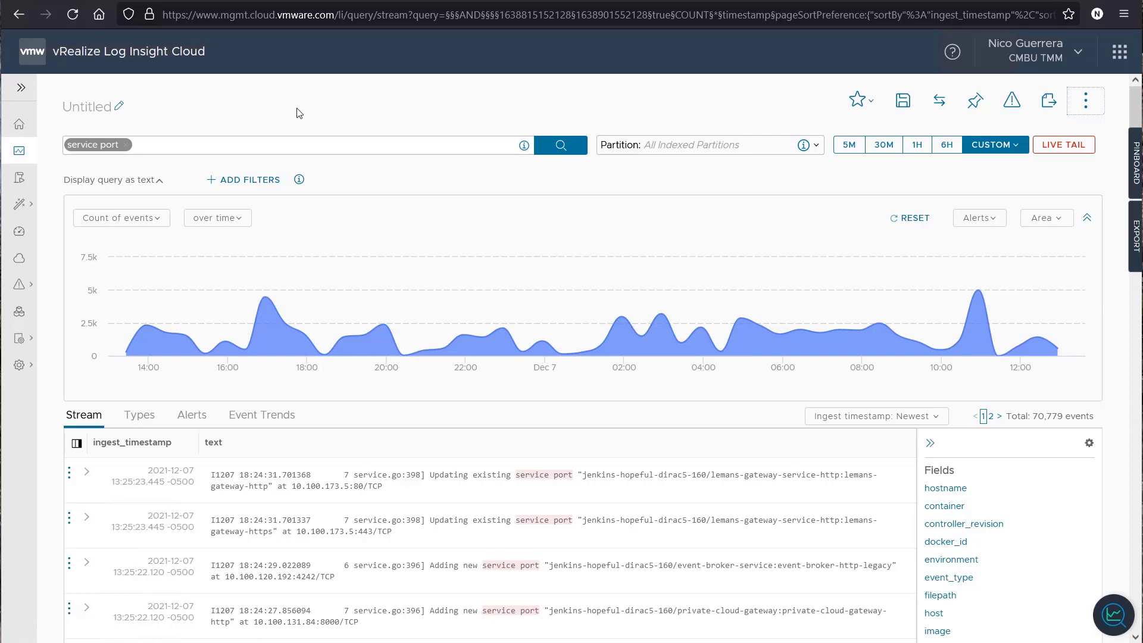
{"action": "mouse_move", "coordinate": [220, 116]}
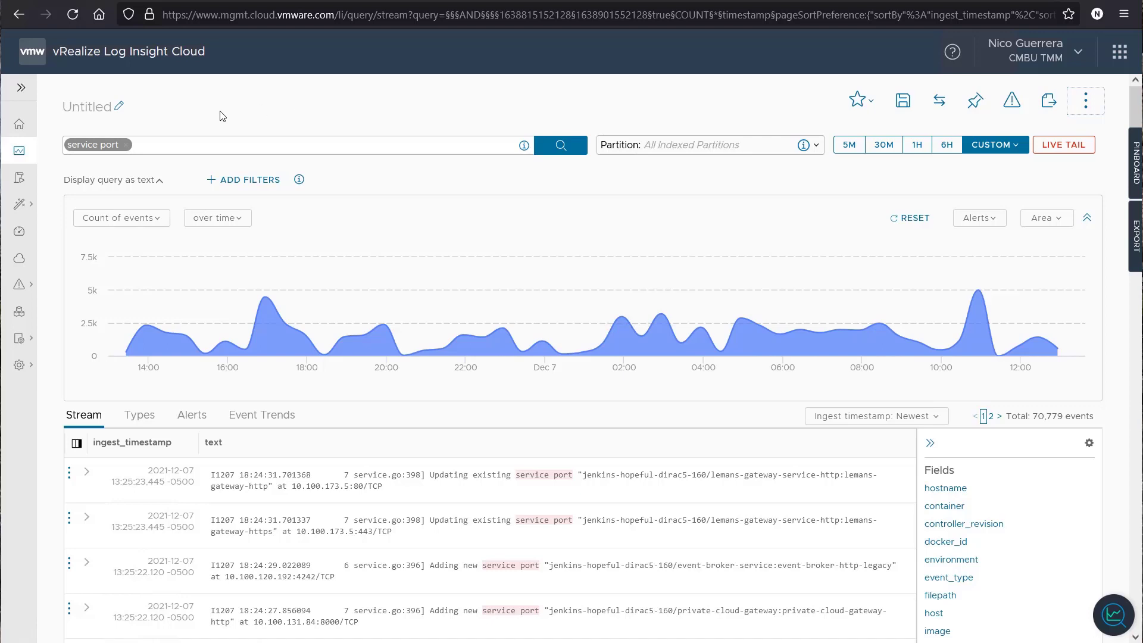
{"action": "mouse_move", "coordinate": [220, 112]}
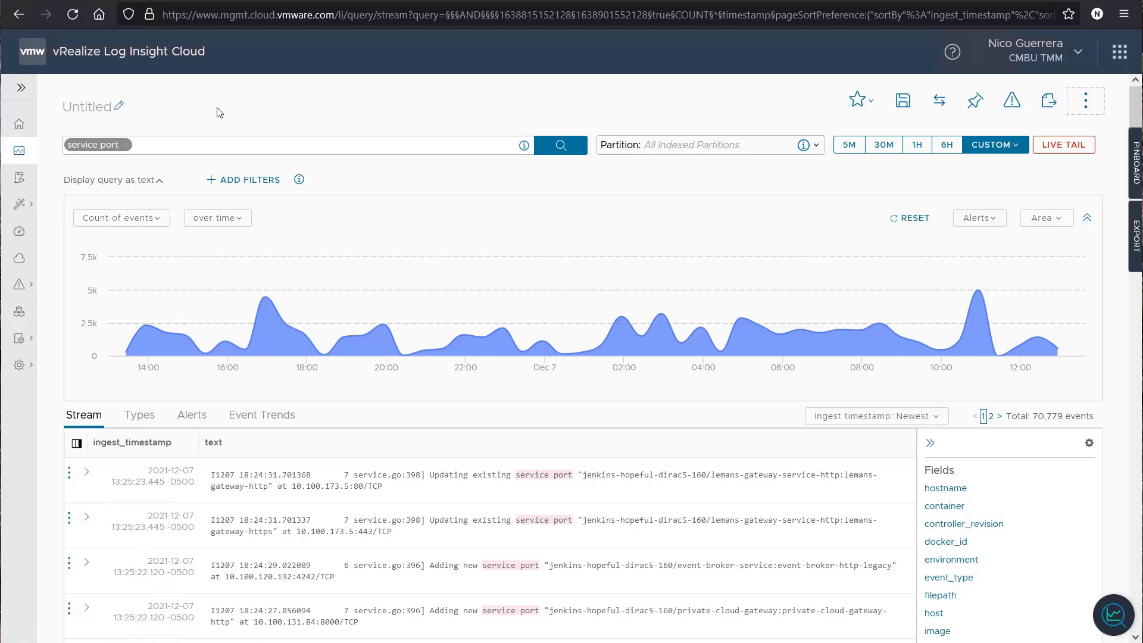
{"action": "mouse_move", "coordinate": [223, 124]}
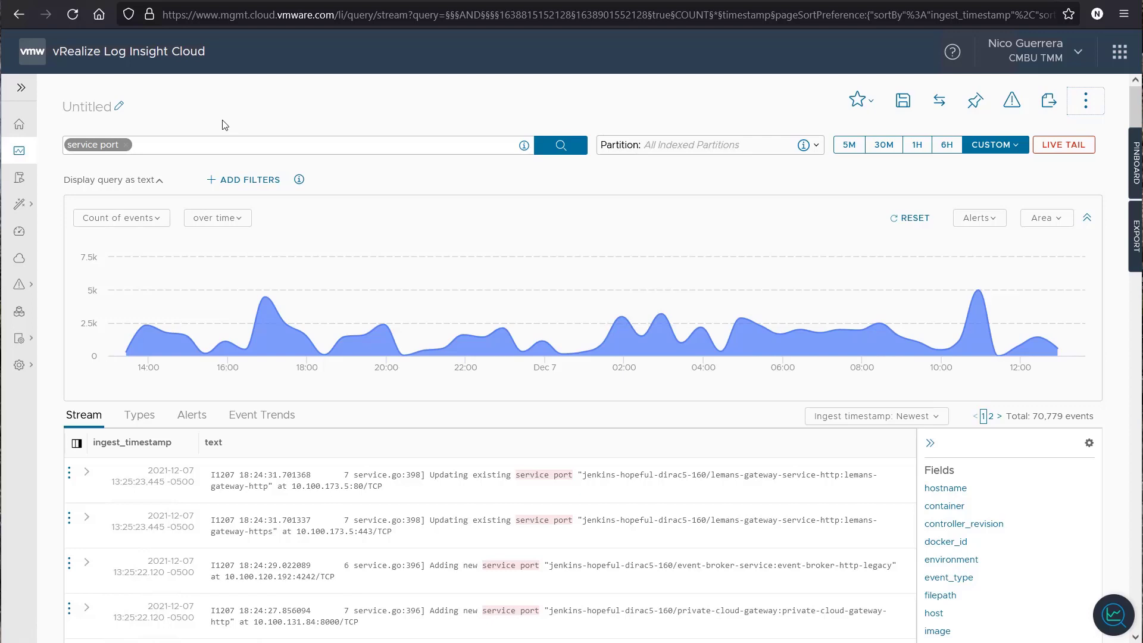
{"action": "mouse_move", "coordinate": [234, 111]}
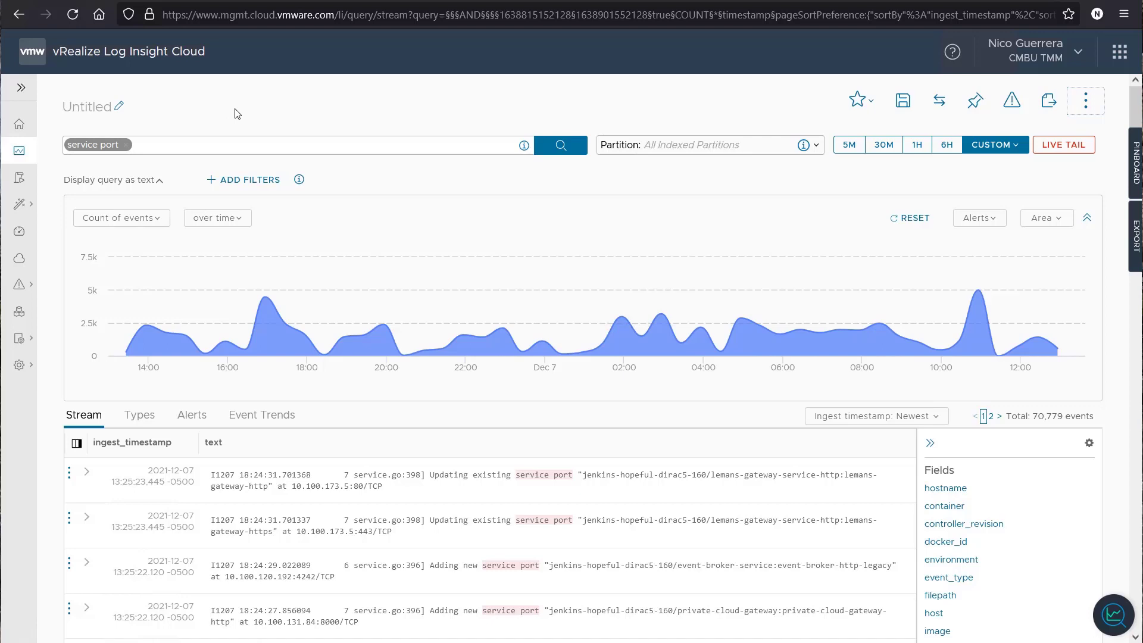
{"action": "mouse_move", "coordinate": [392, 500]}
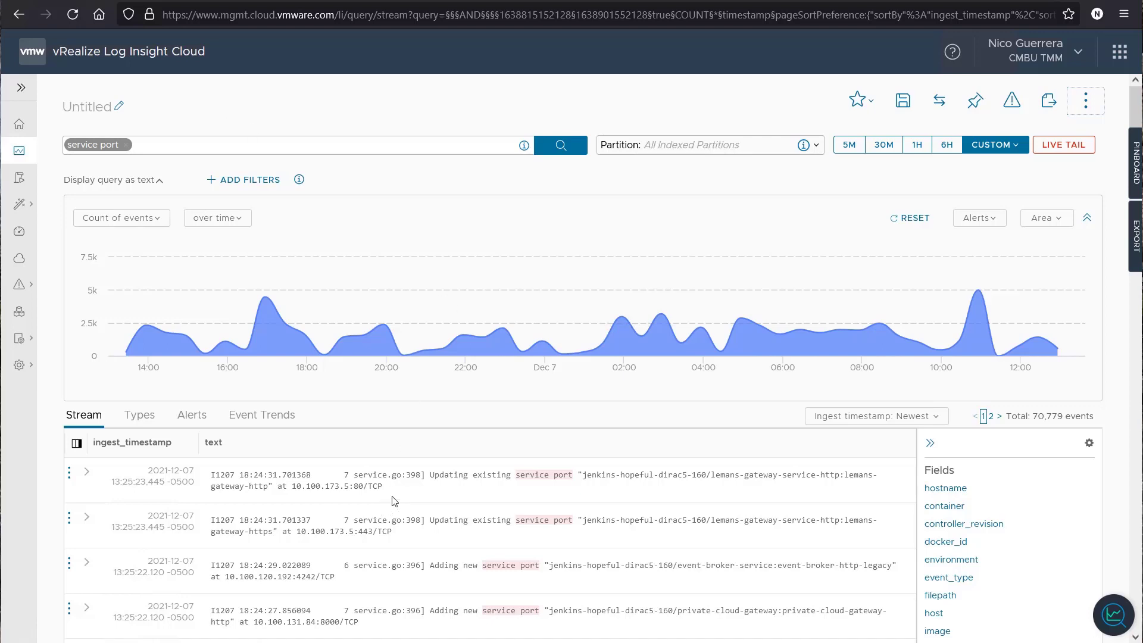
{"action": "mouse_move", "coordinate": [501, 489]}
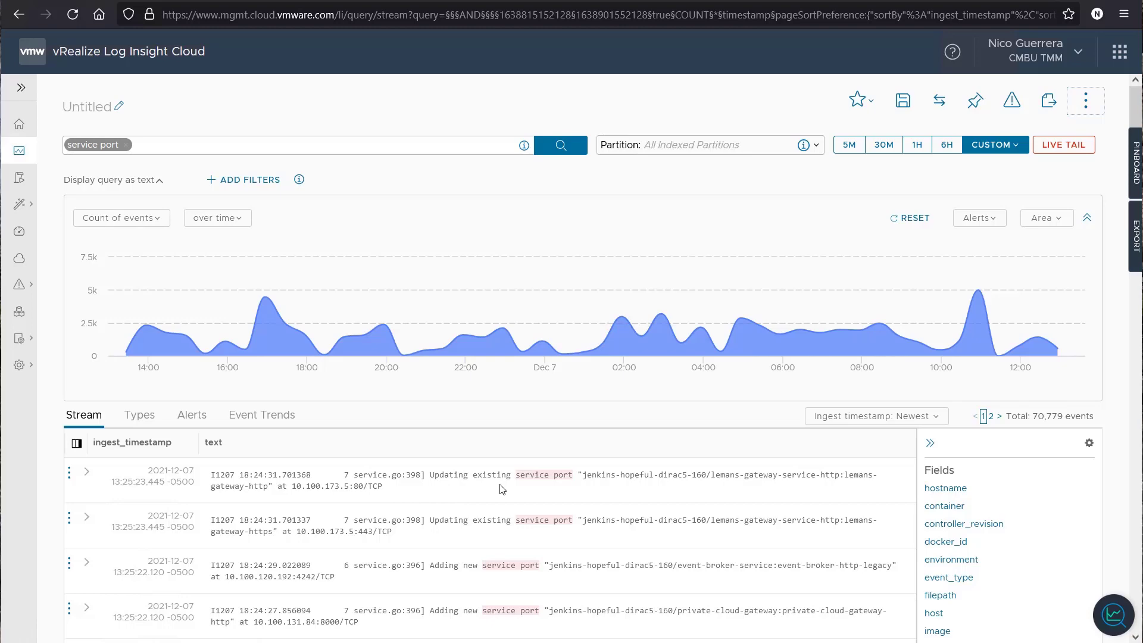
Scroll through the 'service port' results listing 'Adding new service port' entries.
{"action": "scroll", "scroll_direction": "down", "scroll_amount": 3}
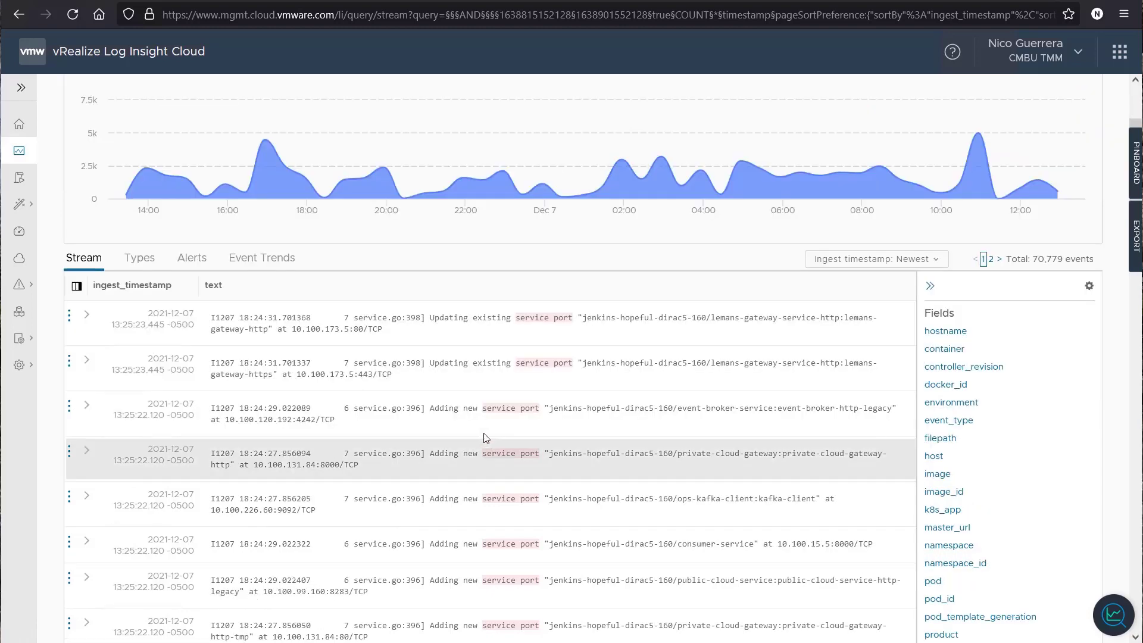
{"action": "scroll", "scroll_direction": "down", "scroll_amount": 3}
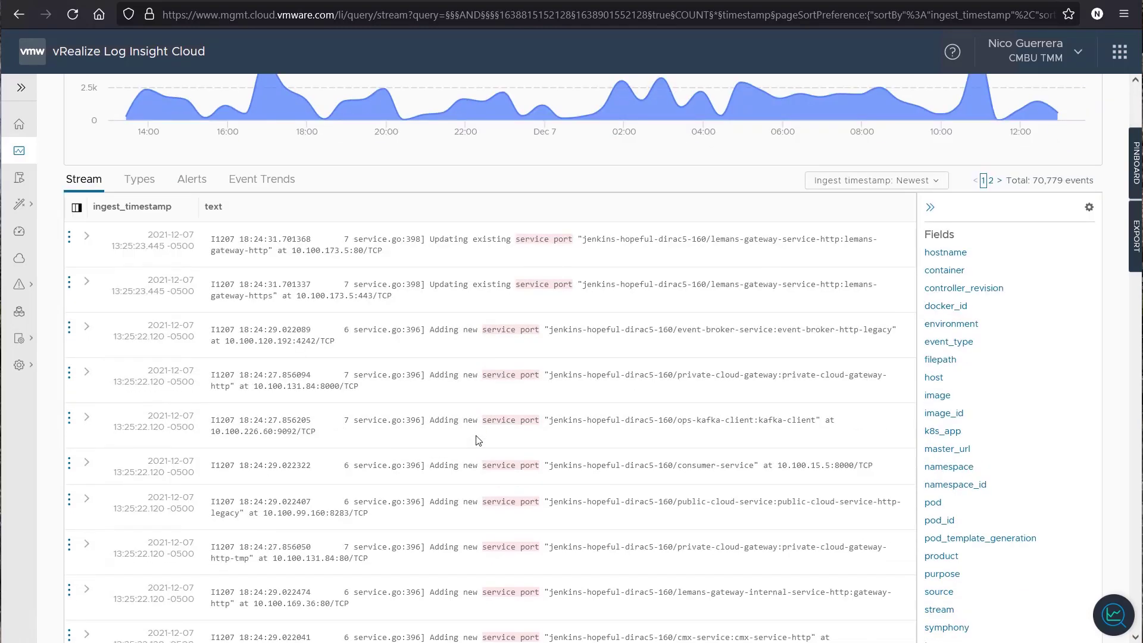
{"action": "scroll", "scroll_direction": "down", "scroll_amount": 3}
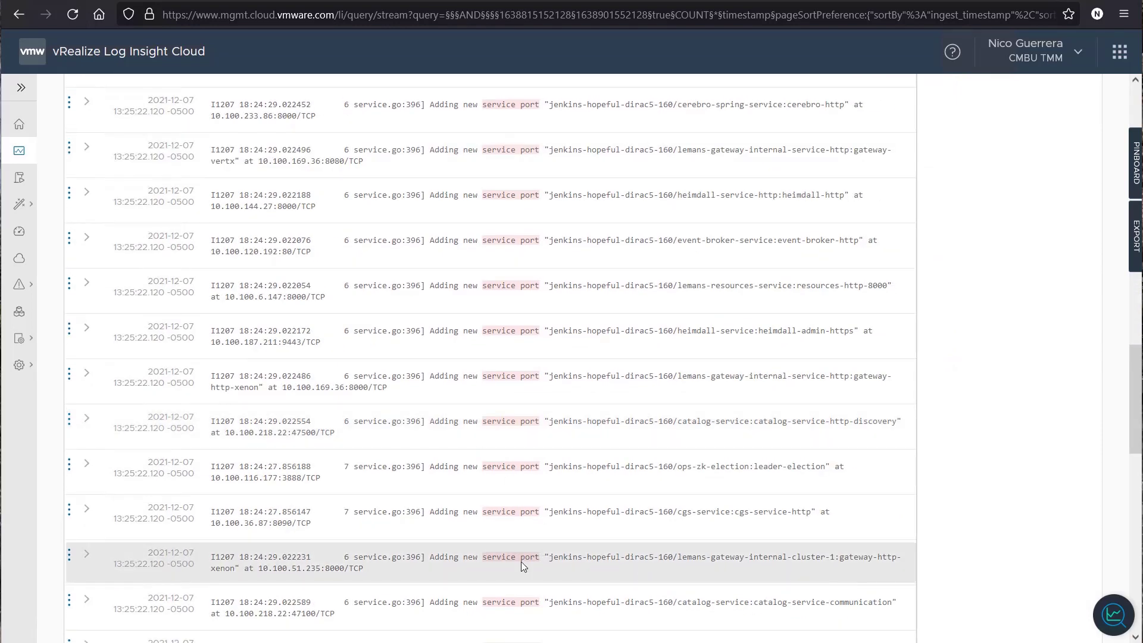
{"action": "scroll", "scroll_direction": "down", "scroll_amount": 3}
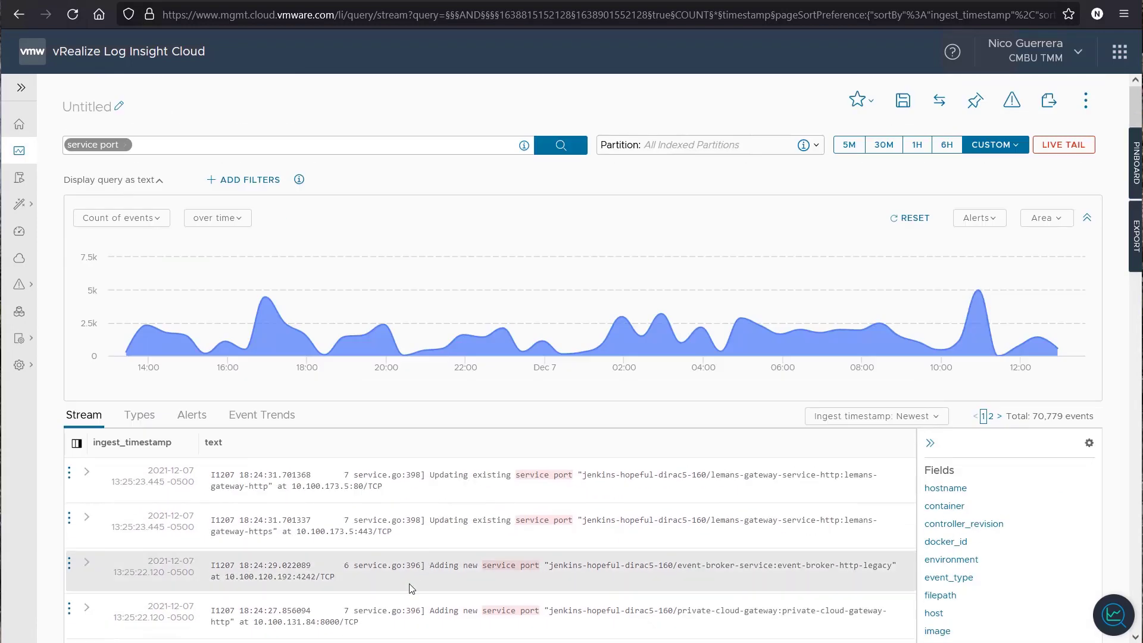
{"action": "mouse_move", "coordinate": [431, 546]}
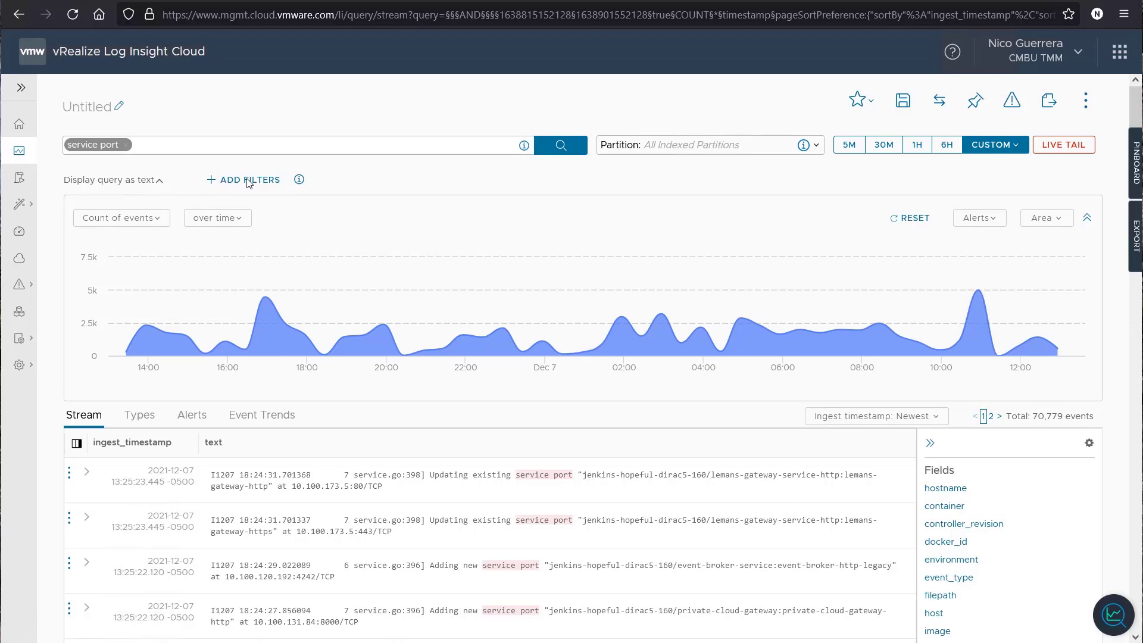
Add a filter where tenant contains 'symphony'.
{"action": "left_click", "coordinate": [250, 180]}
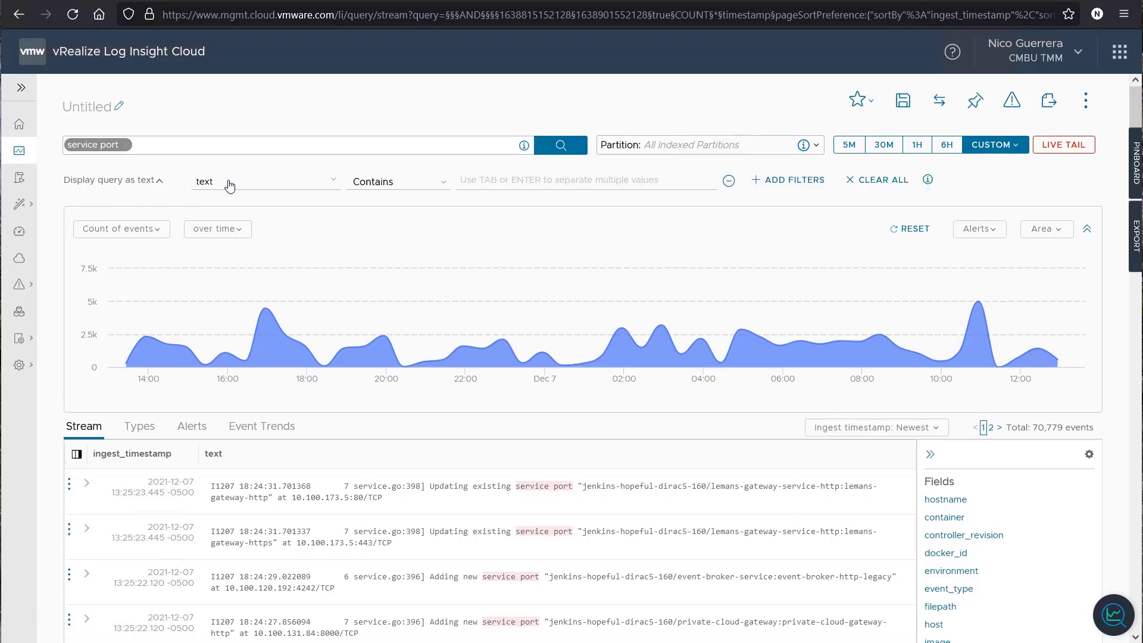
{"action": "left_click", "coordinate": [264, 181]}
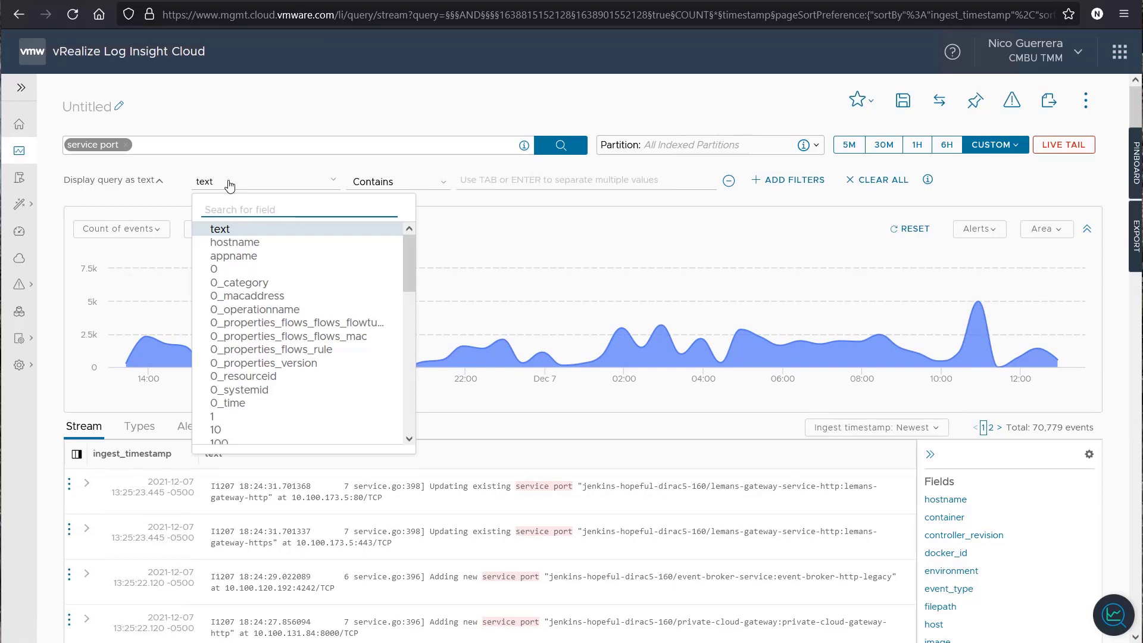
{"action": "type", "text": "tenant"}
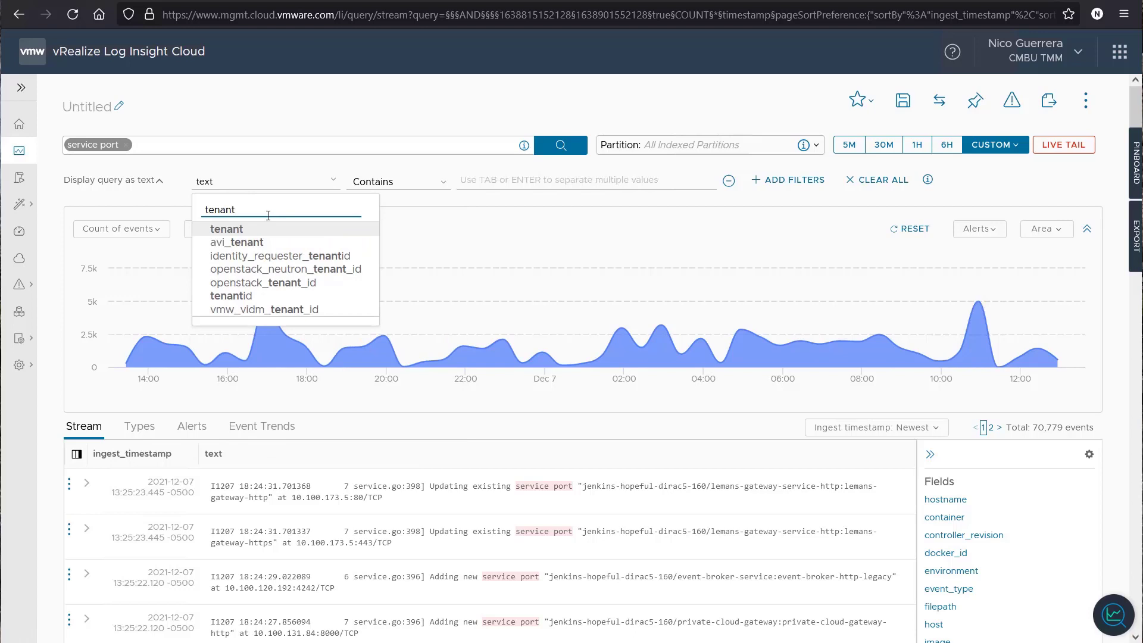
{"action": "left_click", "coordinate": [227, 228]}
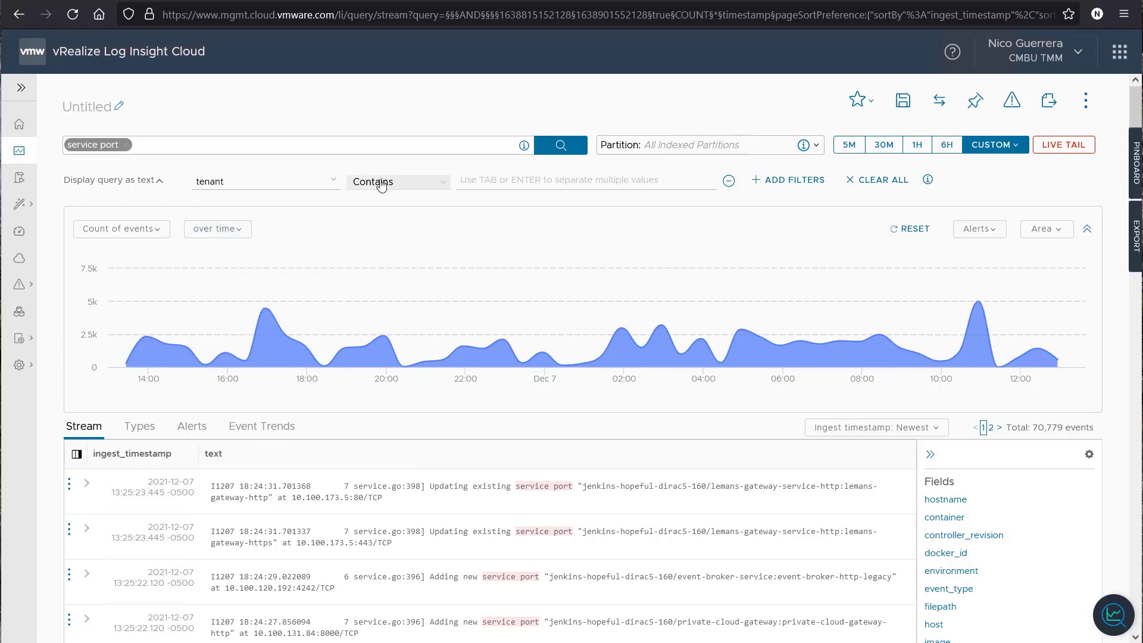
{"action": "left_click", "coordinate": [397, 180]}
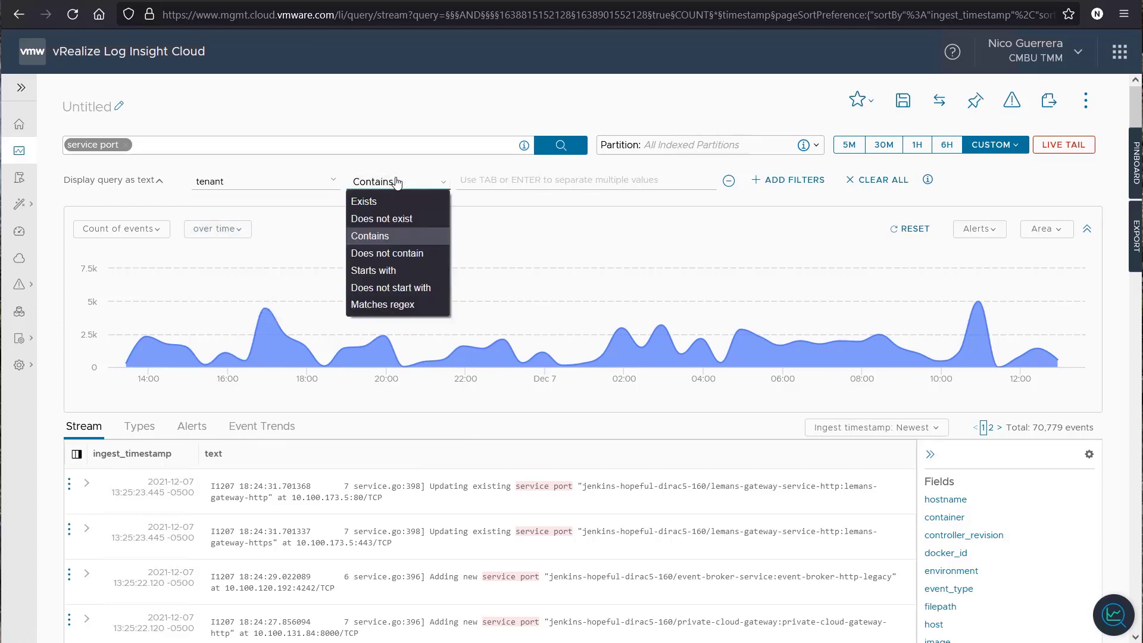
{"action": "mouse_move", "coordinate": [382, 218]}
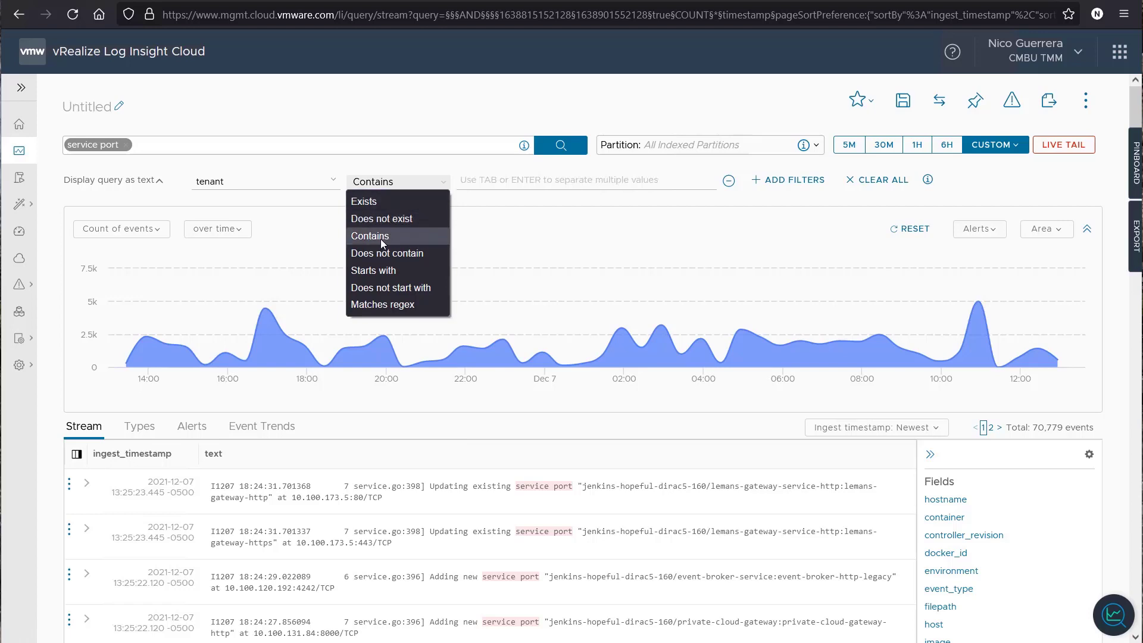
{"action": "mouse_move", "coordinate": [386, 253]}
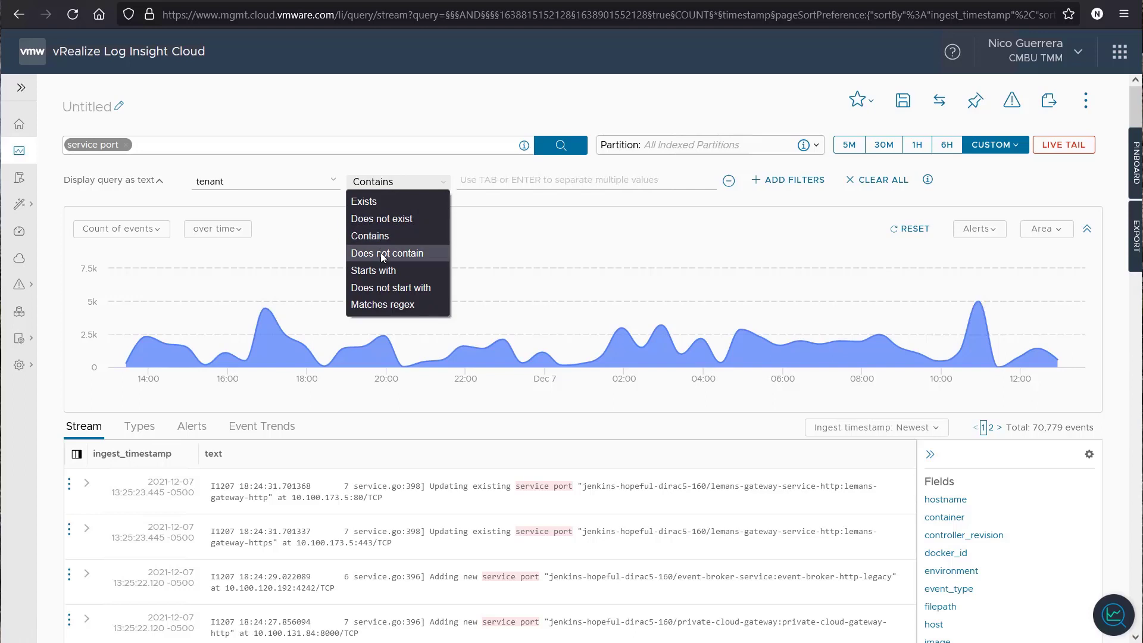
{"action": "mouse_move", "coordinate": [373, 270]}
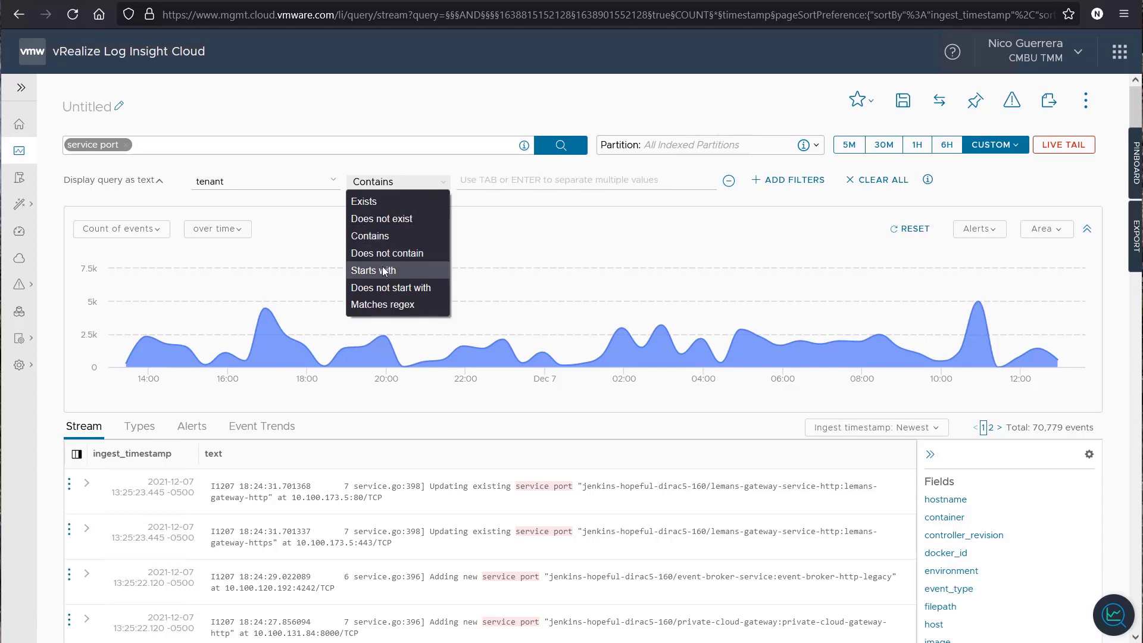
{"action": "mouse_move", "coordinate": [390, 287]}
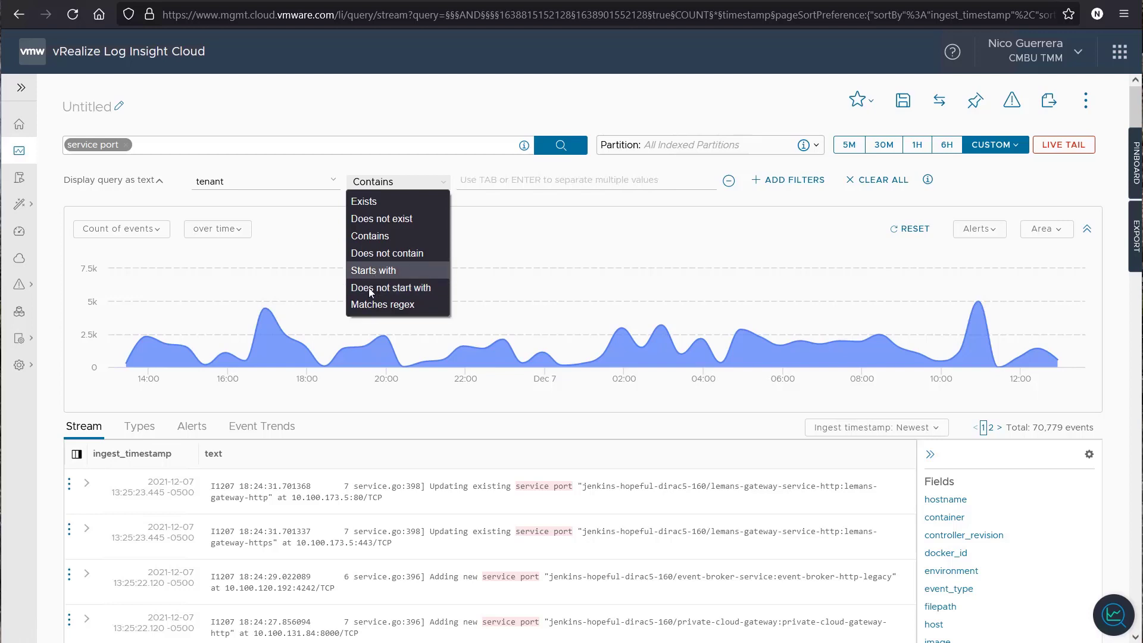
{"action": "mouse_move", "coordinate": [382, 304]}
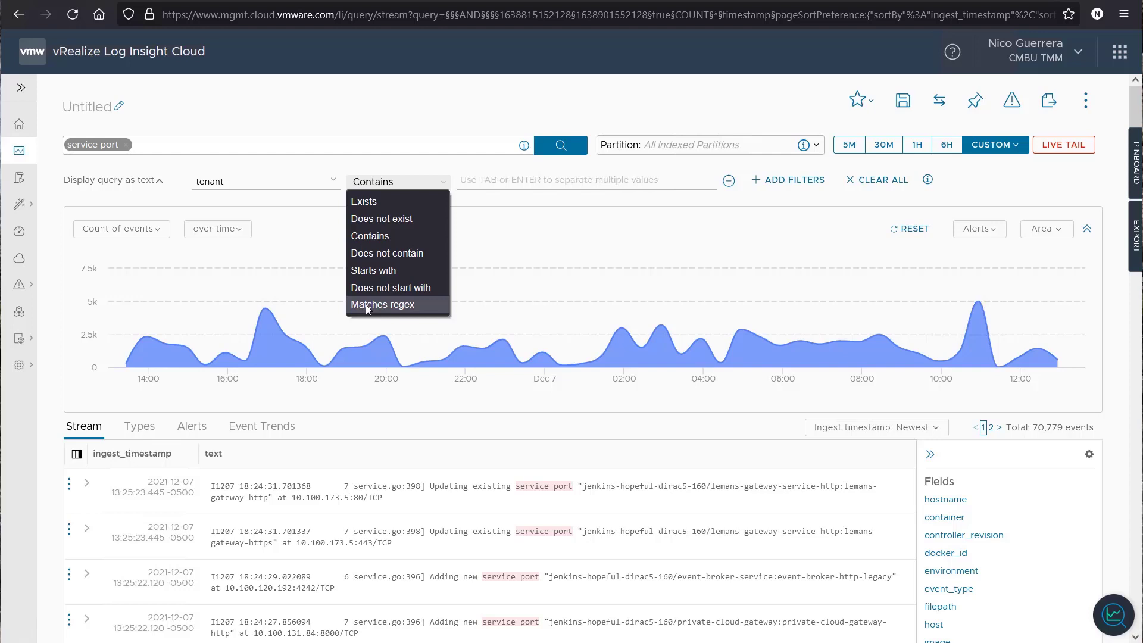
{"action": "mouse_move", "coordinate": [370, 236]}
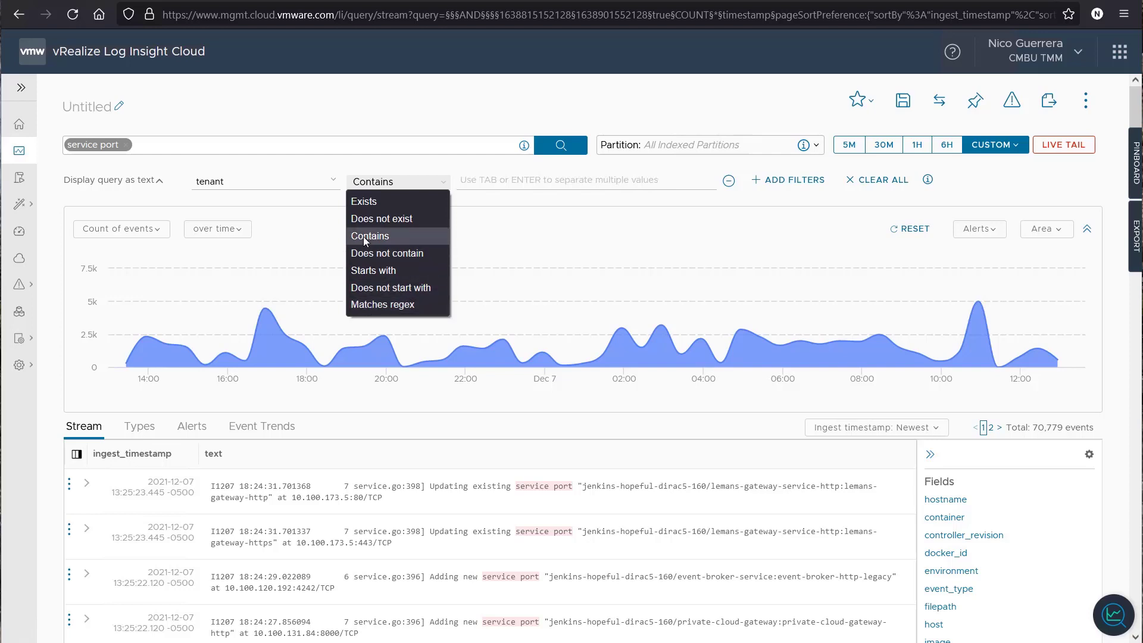
{"action": "left_click", "coordinate": [369, 236]}
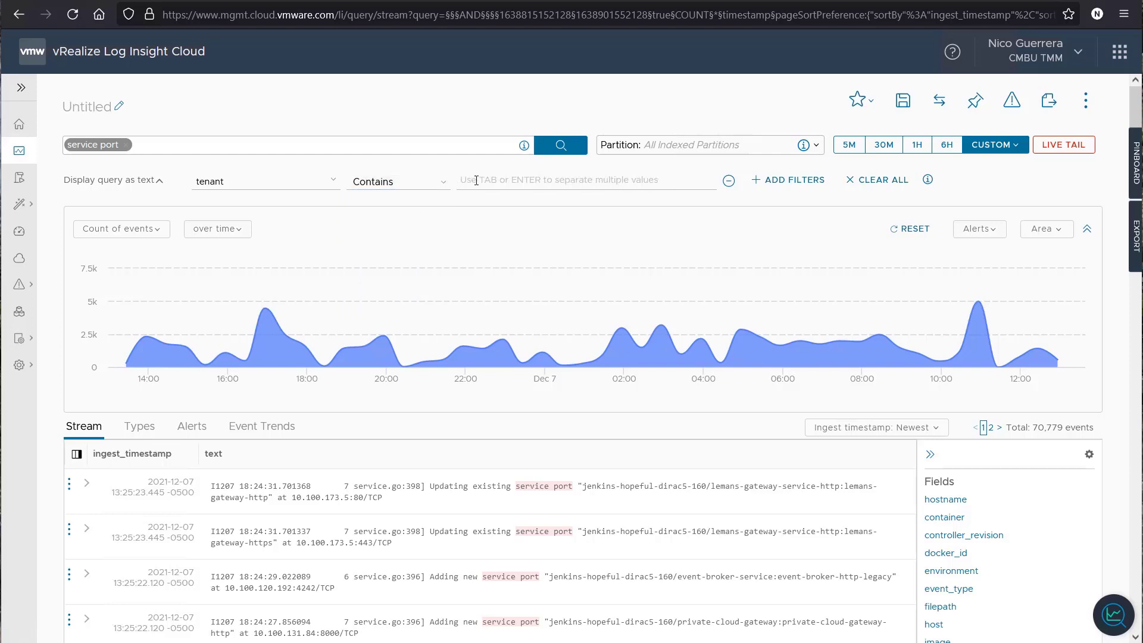
{"action": "type", "text": "sym"}
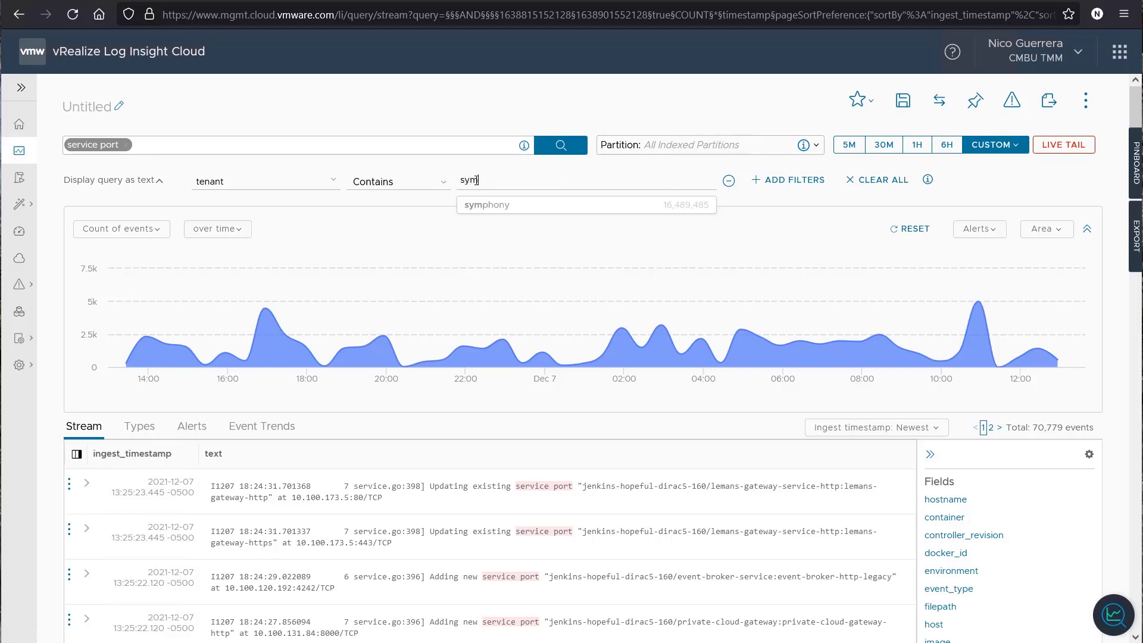
{"action": "left_click", "coordinate": [487, 204]}
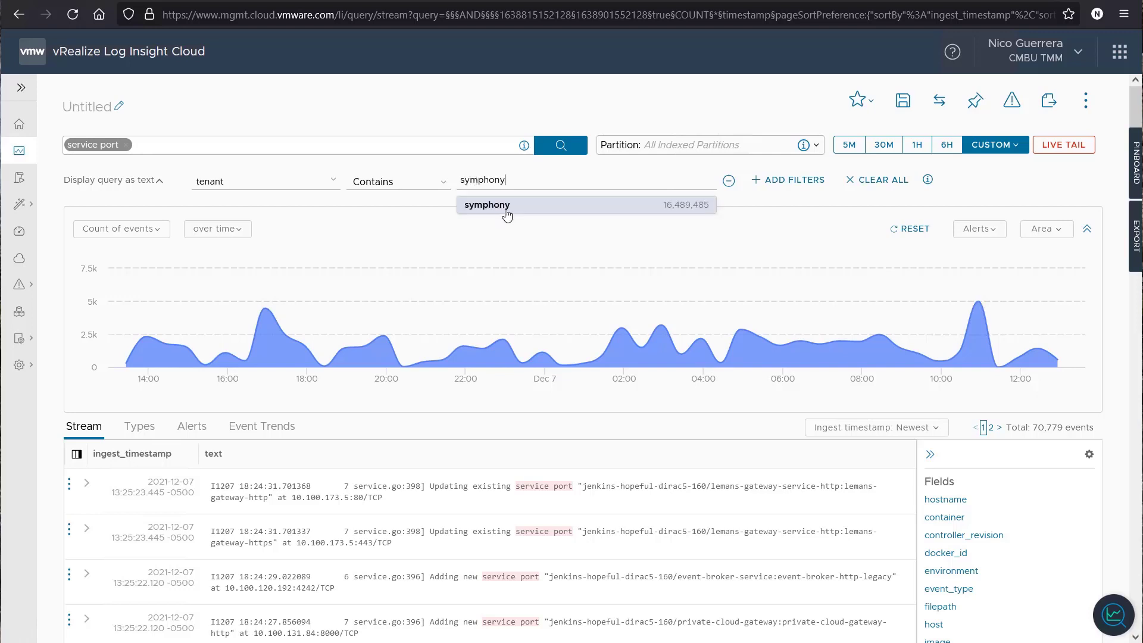
{"action": "left_click", "coordinate": [486, 205]}
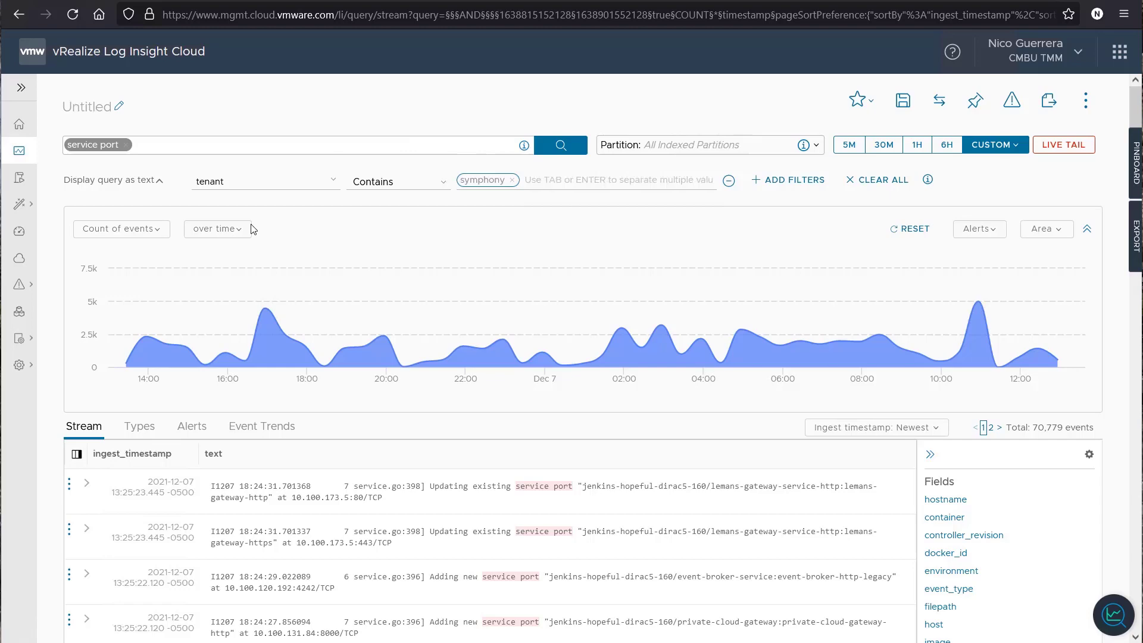
Rerun the filtered search and scroll through the 70,538 matching events.
{"action": "left_click", "coordinate": [559, 144]}
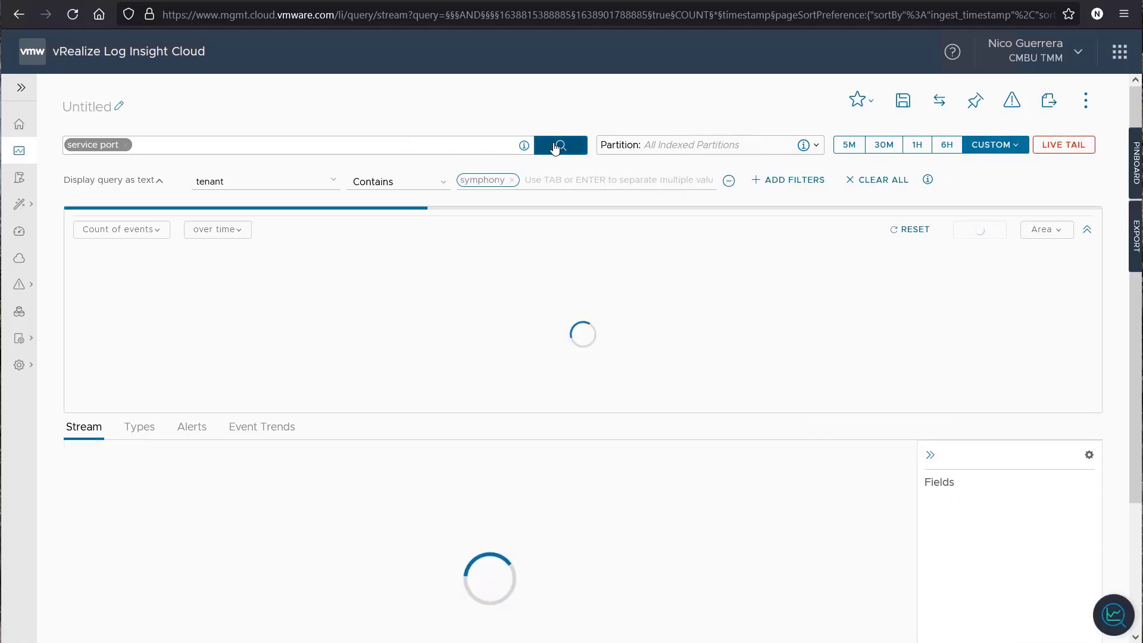
{"action": "left_click", "coordinate": [560, 145]}
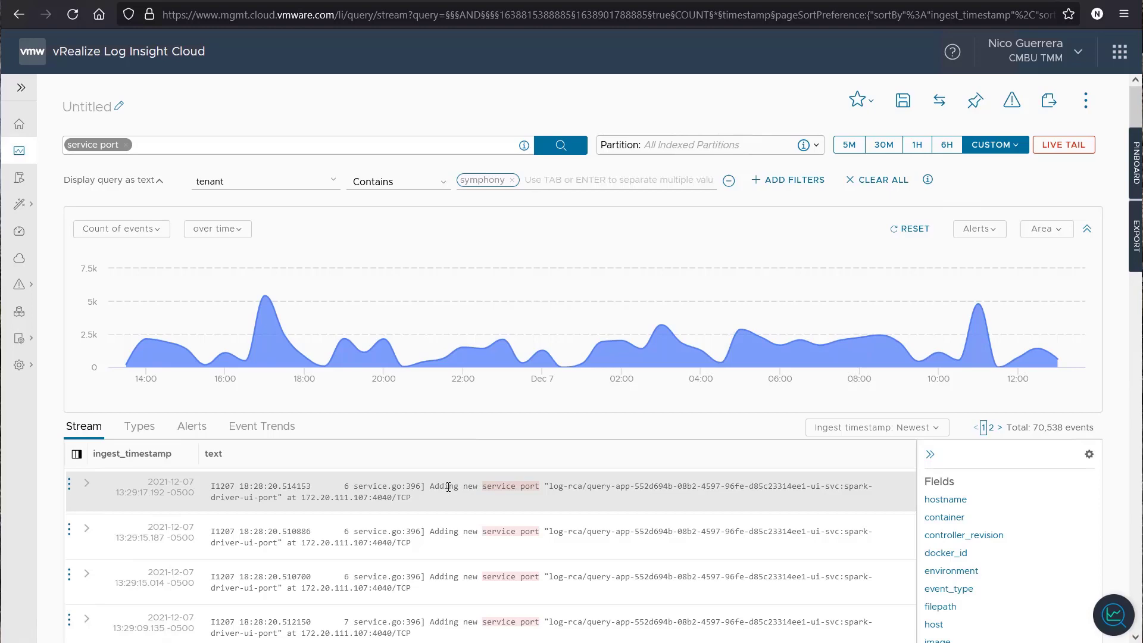
{"action": "scroll", "scroll_direction": "down", "scroll_amount": 3}
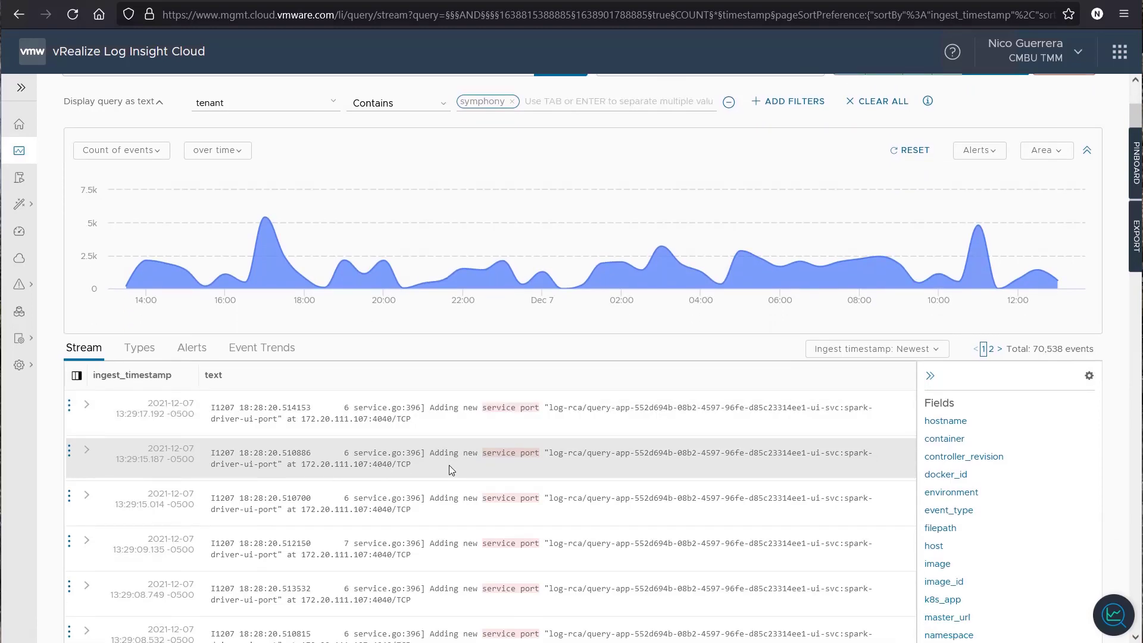
{"action": "scroll", "scroll_direction": "down", "scroll_amount": 3}
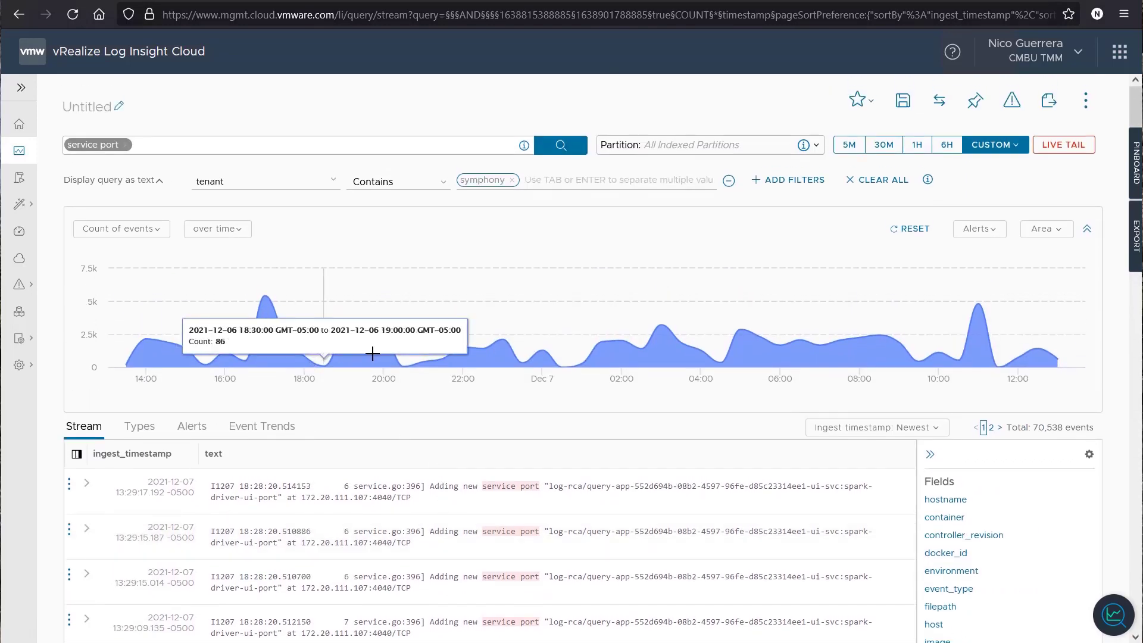
Add a second filter, k8s_app contains 'kube-proxy', and run the query.
{"action": "left_click", "coordinate": [788, 179]}
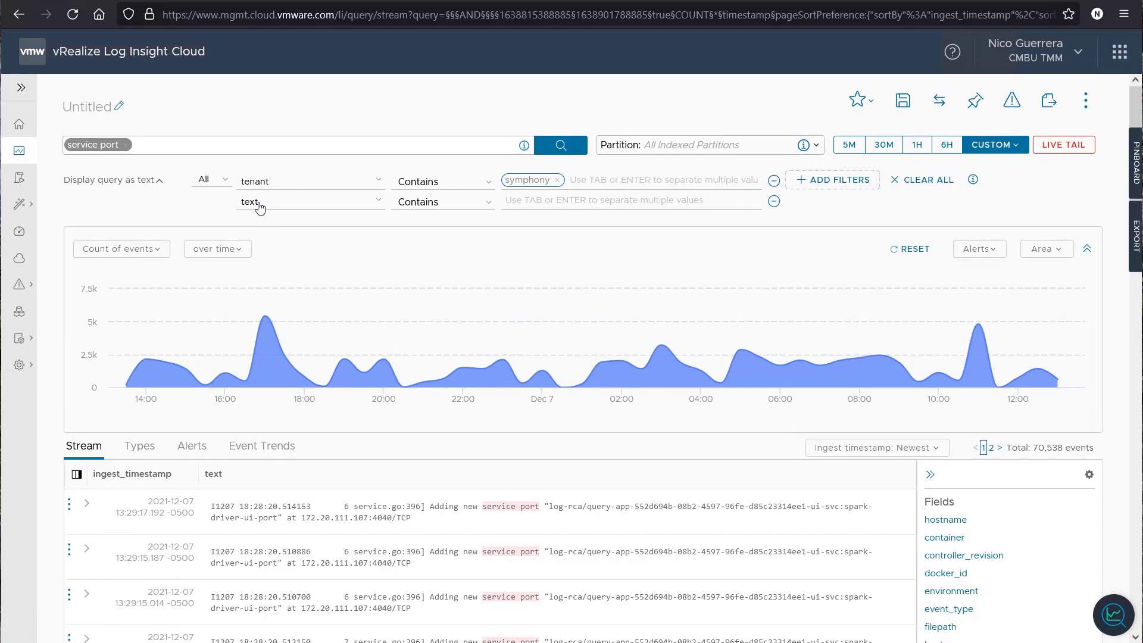
{"action": "mouse_move", "coordinate": [288, 208]}
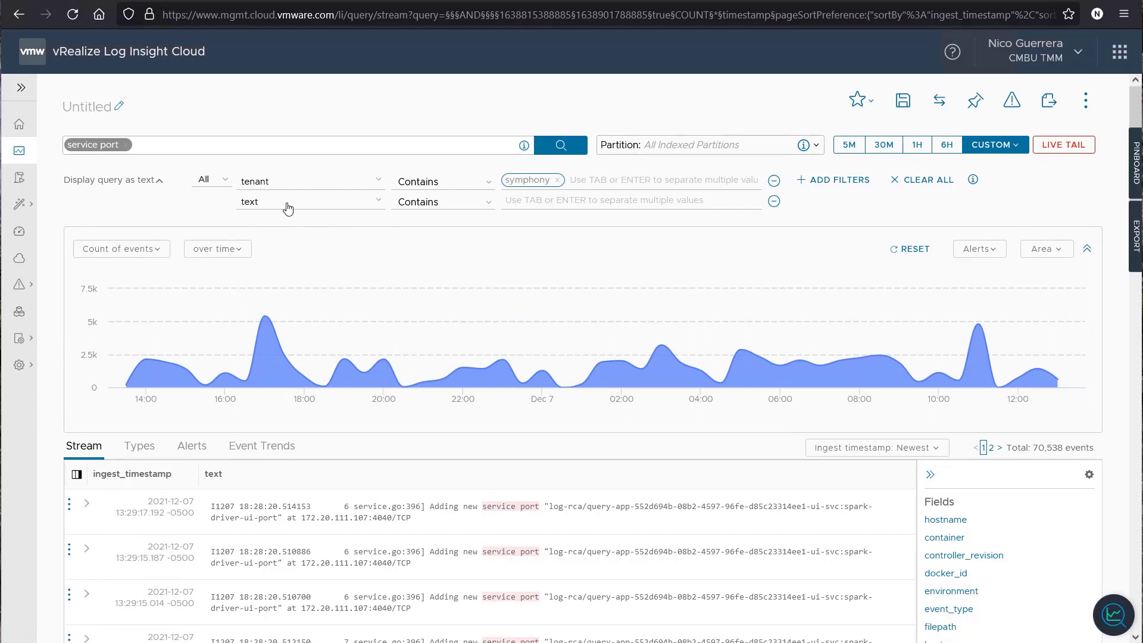
{"action": "left_click", "coordinate": [310, 201]}
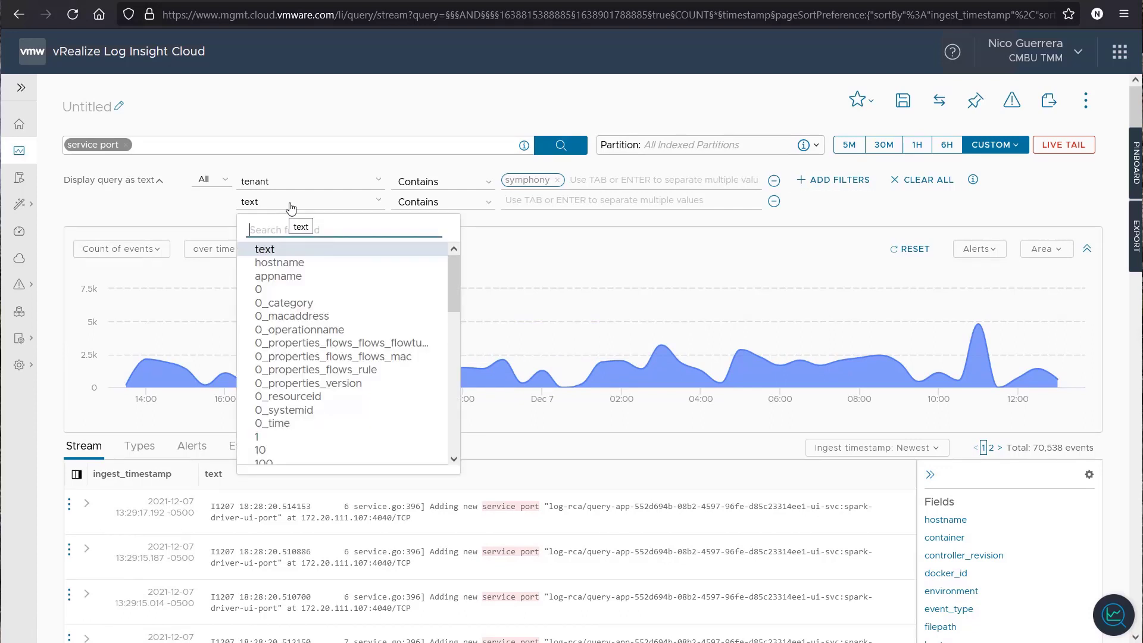
{"action": "type", "text": "k8s_app"}
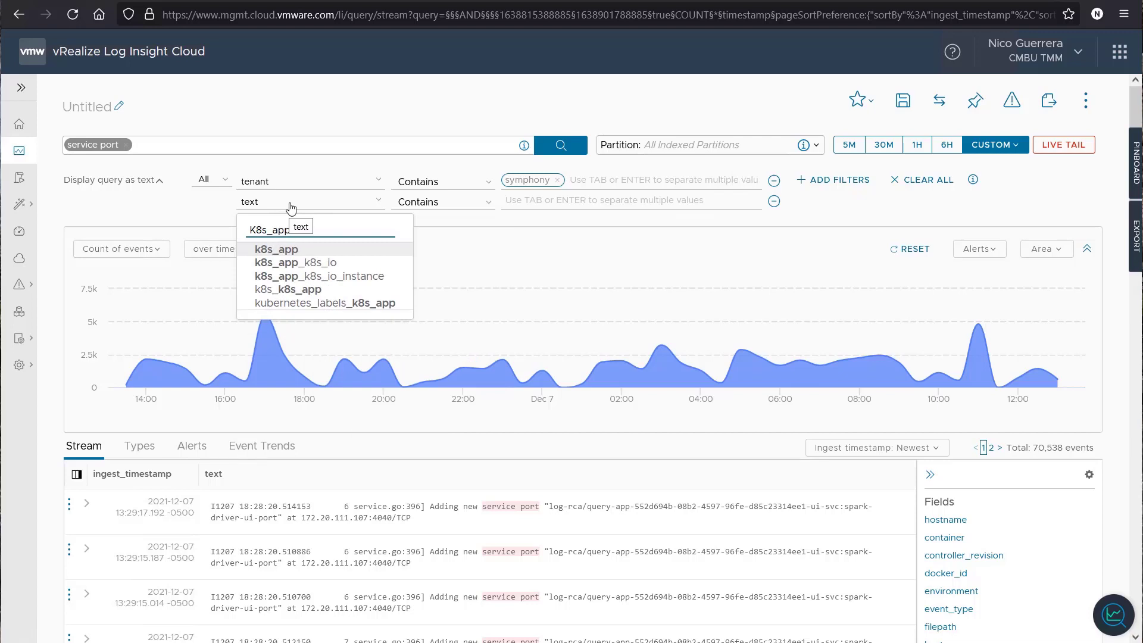
{"action": "left_click", "coordinate": [276, 249]}
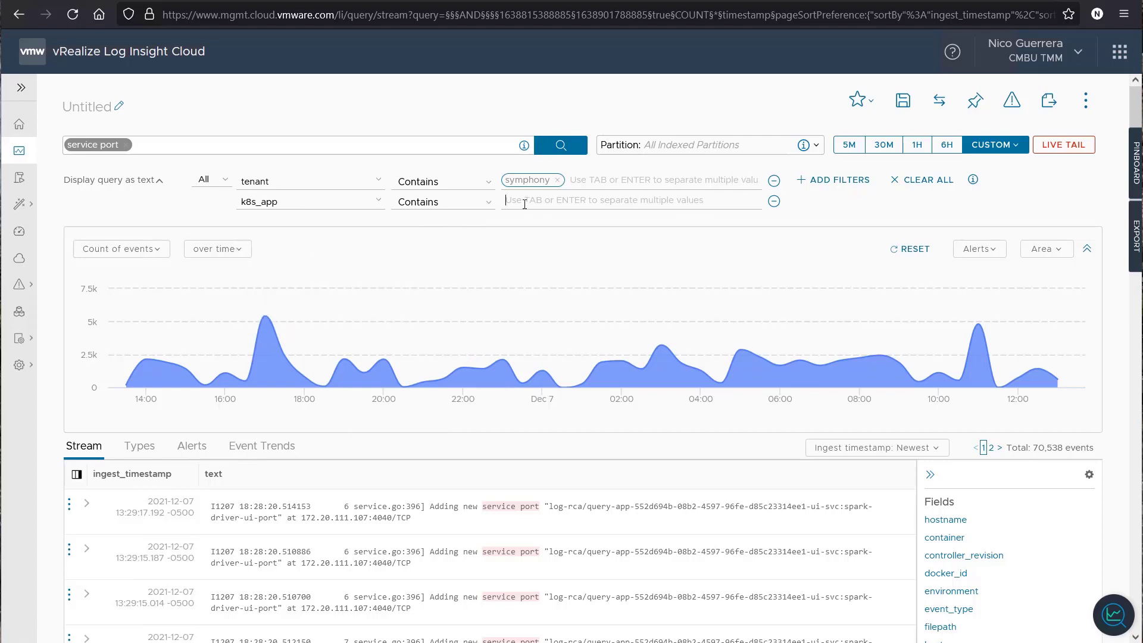
{"action": "type", "text": "kube-proxy"}
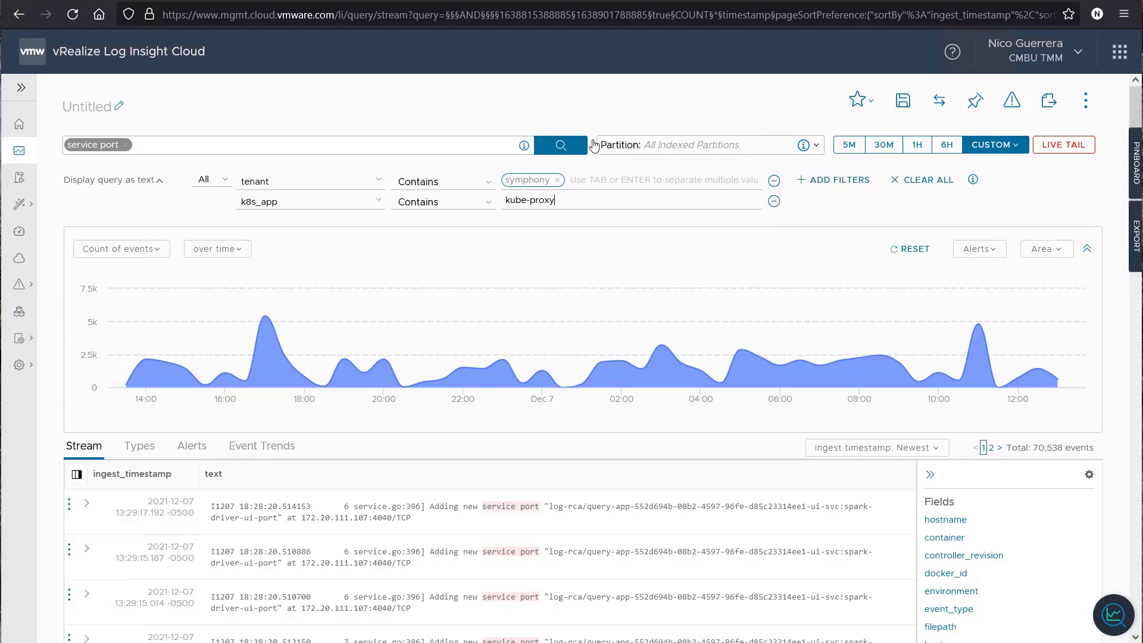
{"action": "key", "text": "Enter"}
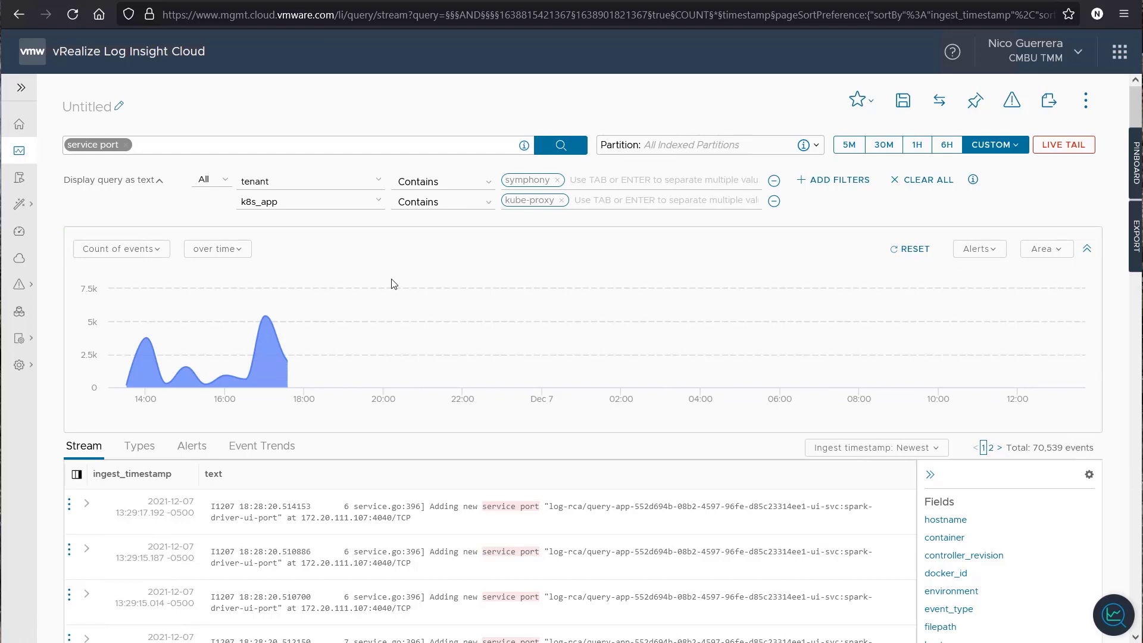
{"action": "mouse_move", "coordinate": [431, 372]}
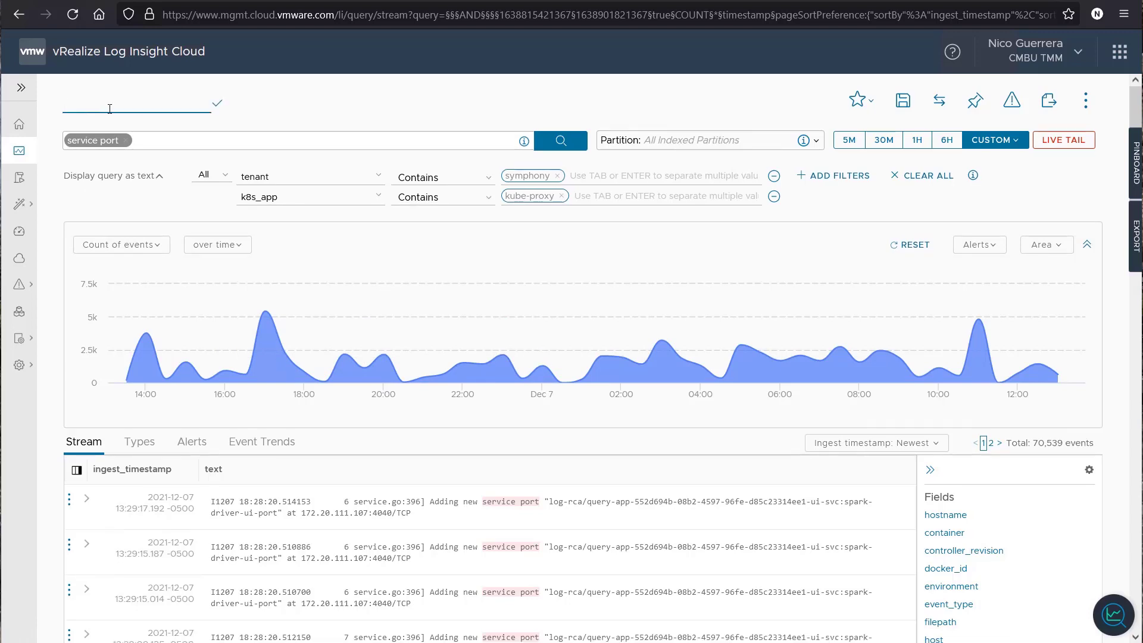
Save the query as 'Symphony Service Ports' with description 'Add, remove or update service ports.'.
{"action": "type", "text": "Symphony Service Ports"}
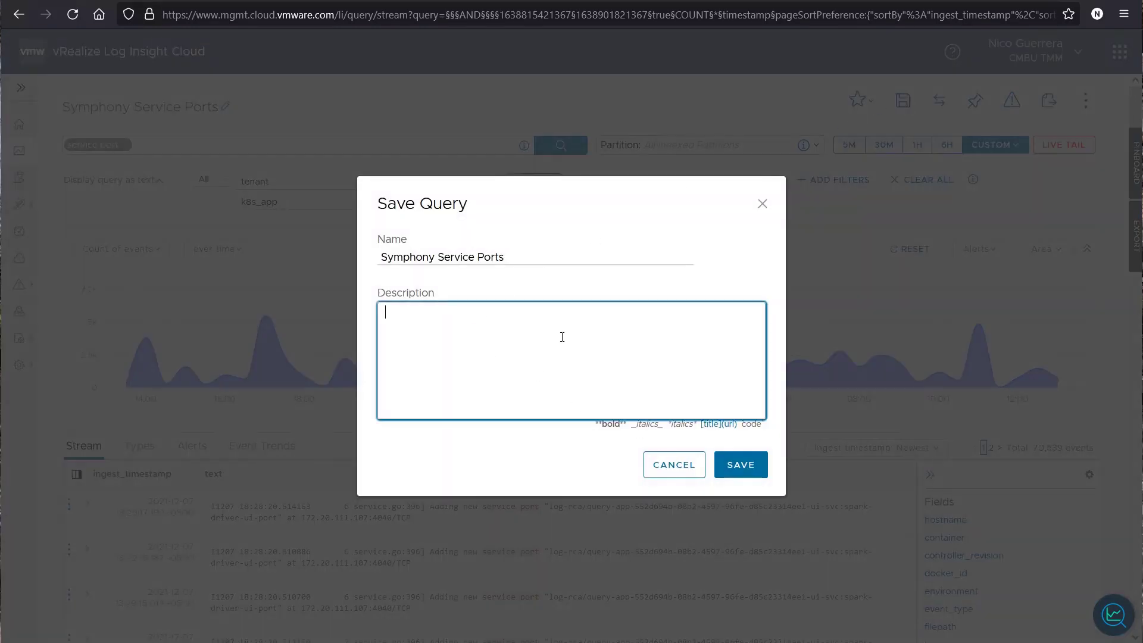
{"action": "type", "text": "Add, remo"}
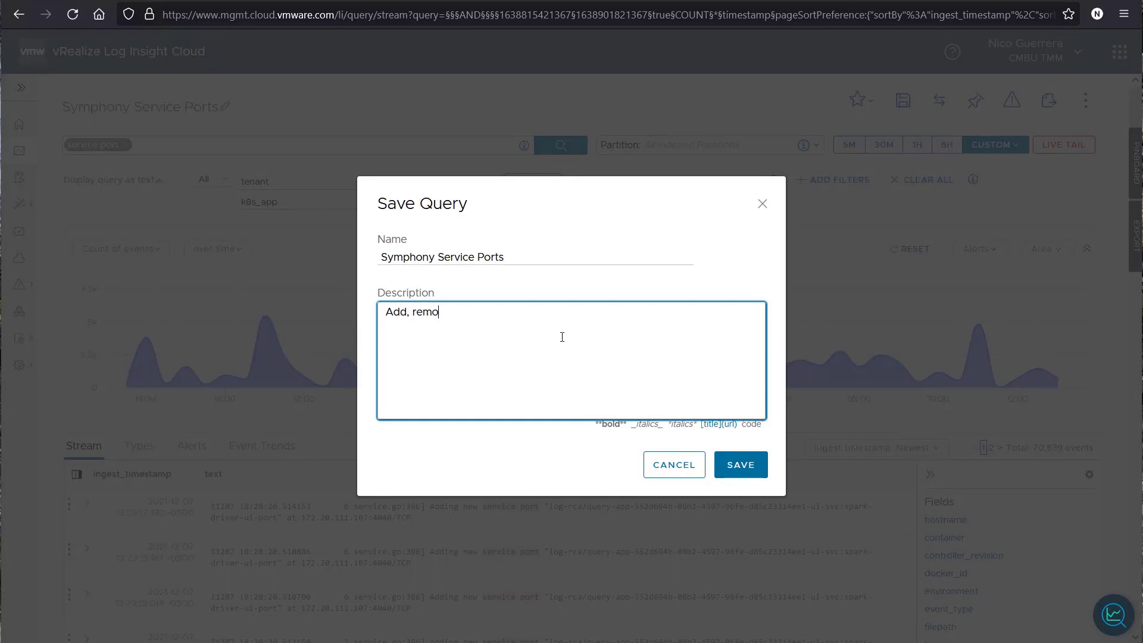
{"action": "type", "text": "ve or update"}
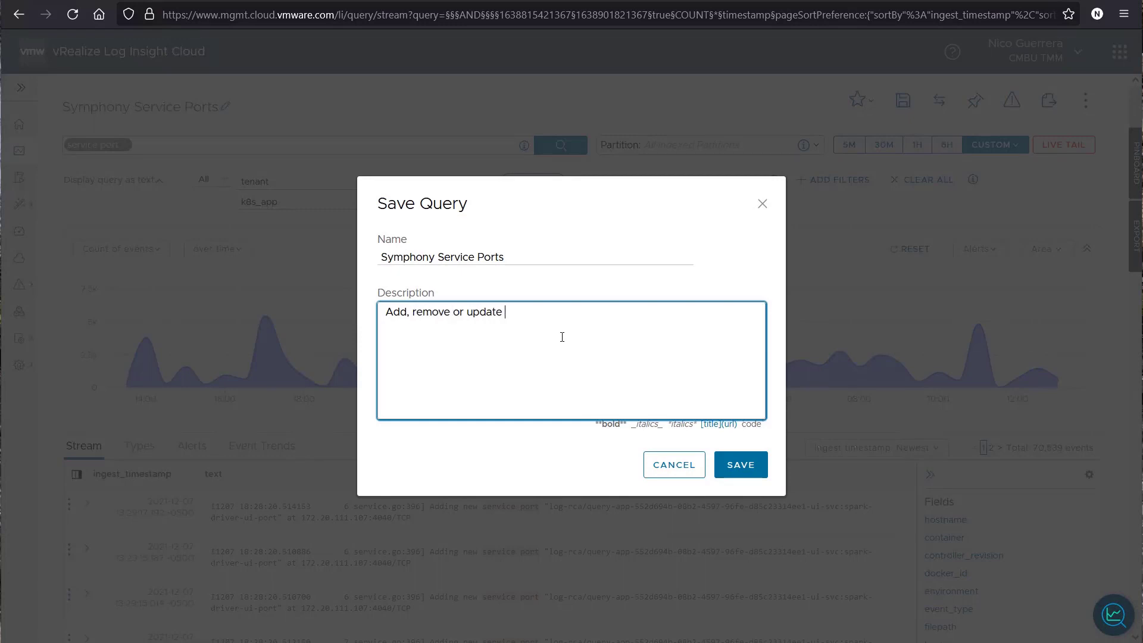
{"action": "type", "text": "service ports."}
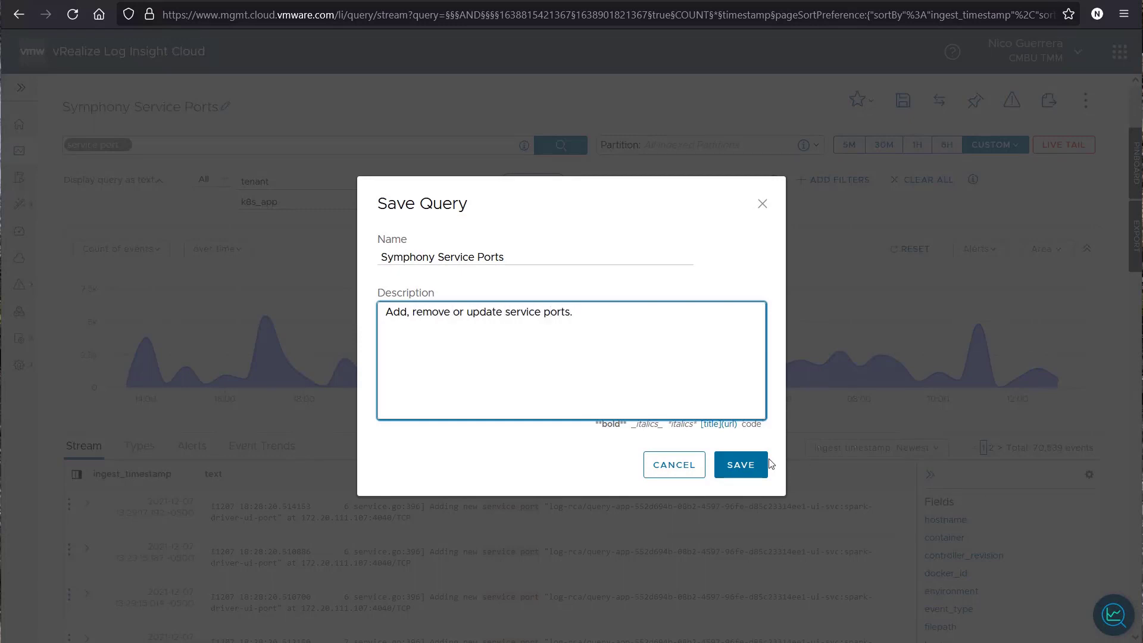
{"action": "left_click", "coordinate": [739, 464]}
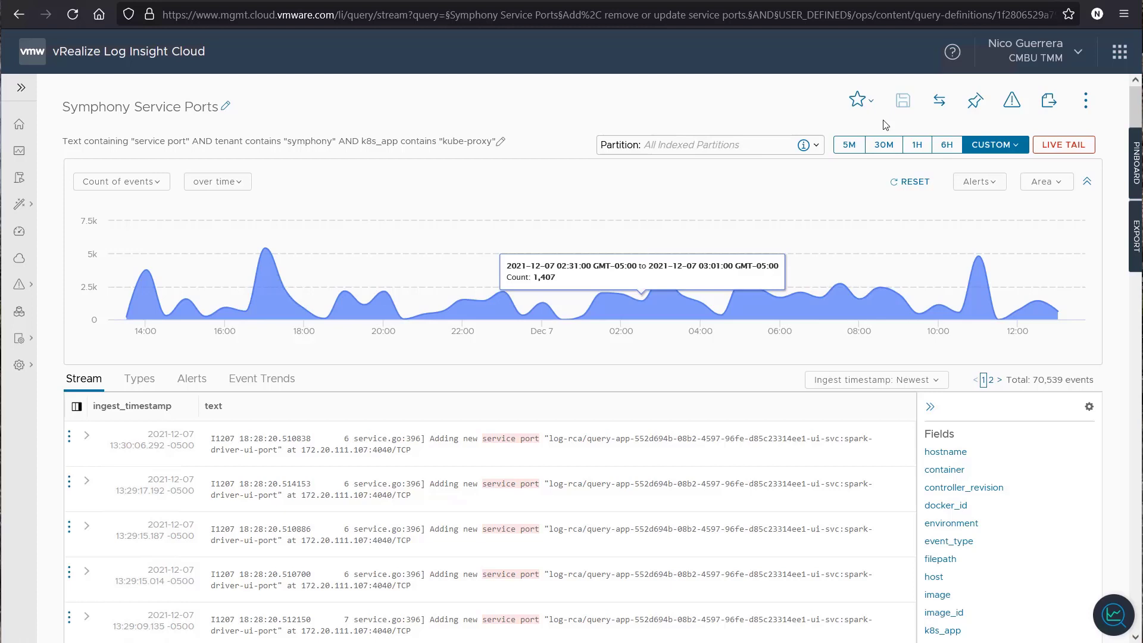
Add the Symphony Service Ports query to favorites from the star dropdown.
{"action": "left_click", "coordinate": [856, 100]}
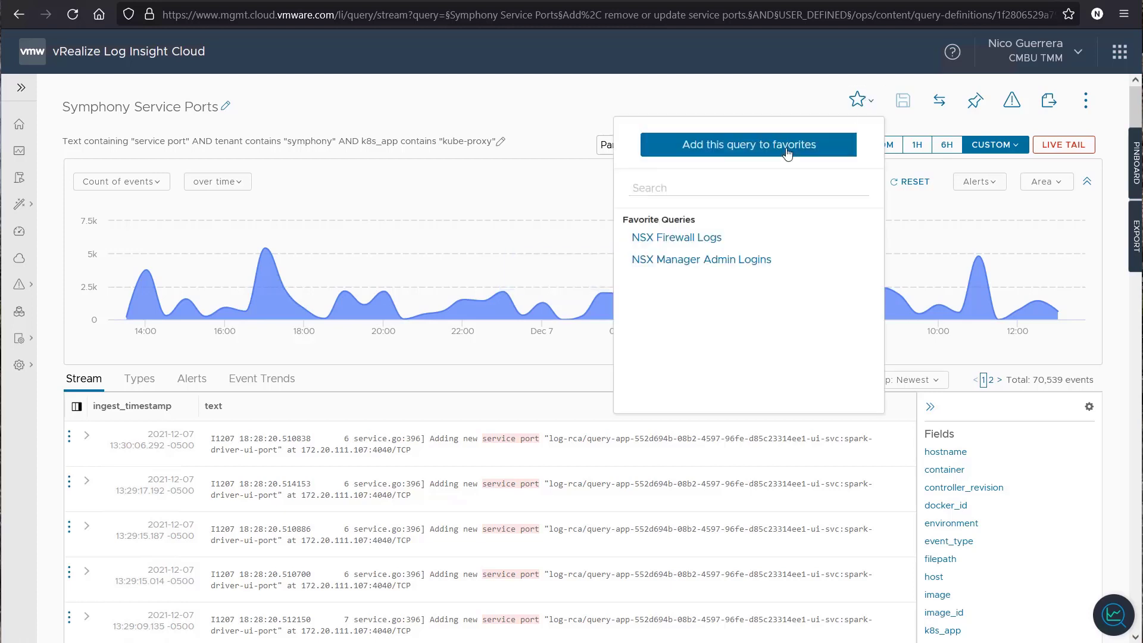
{"action": "left_click", "coordinate": [747, 144]}
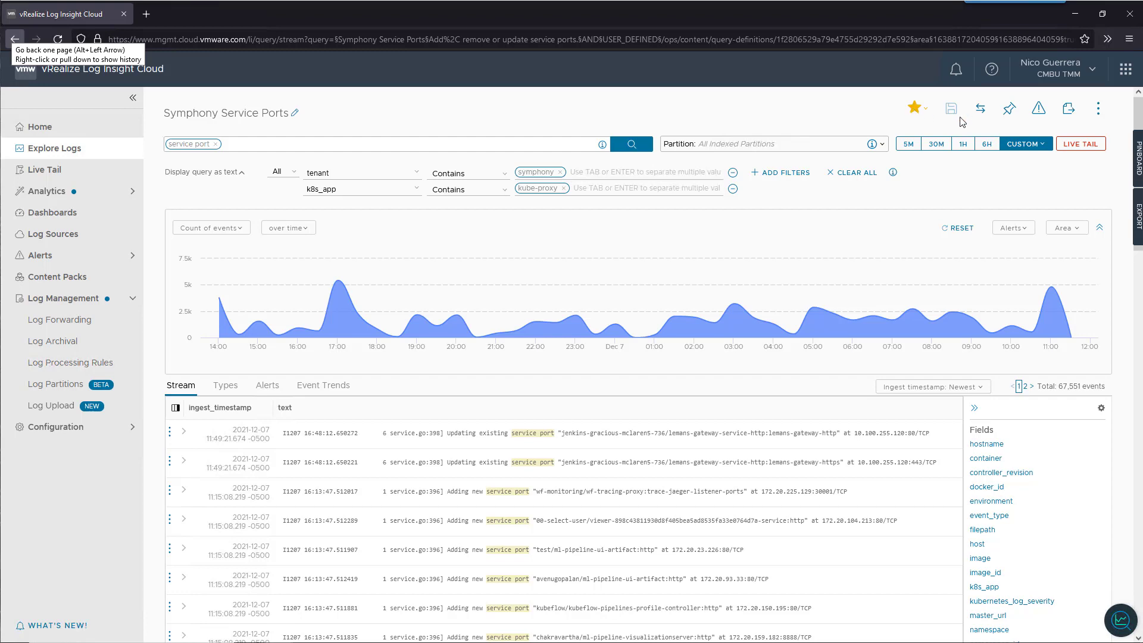
Add the Symphony Service Ports chart to Nico's Dashboard through Add to Dashboard.
{"action": "left_click", "coordinate": [1098, 108]}
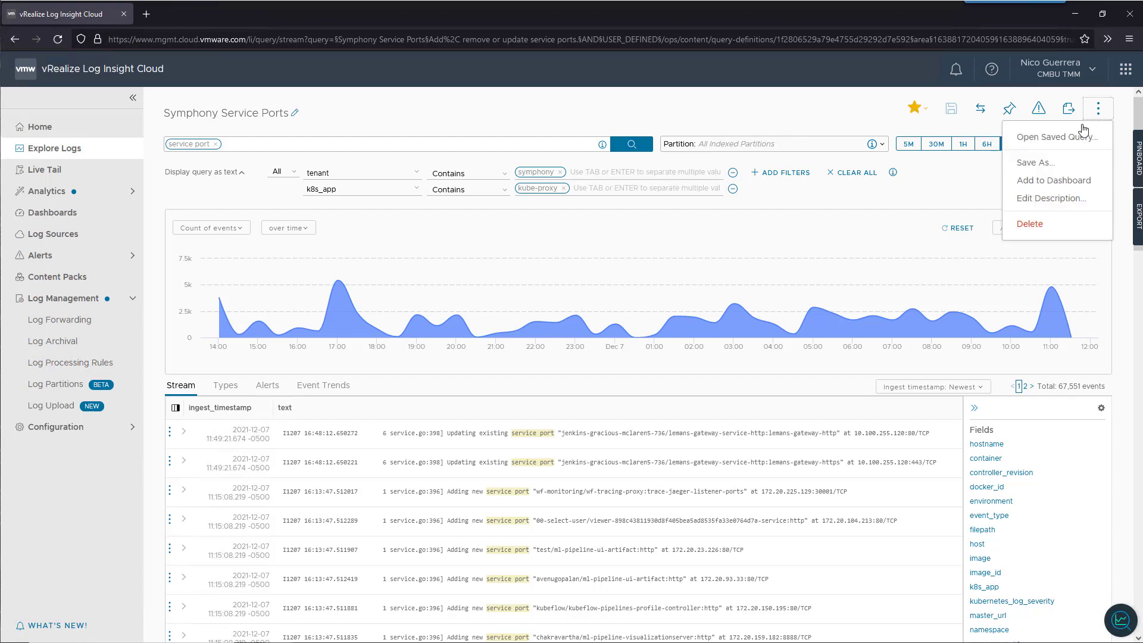
{"action": "left_click", "coordinate": [1052, 179]}
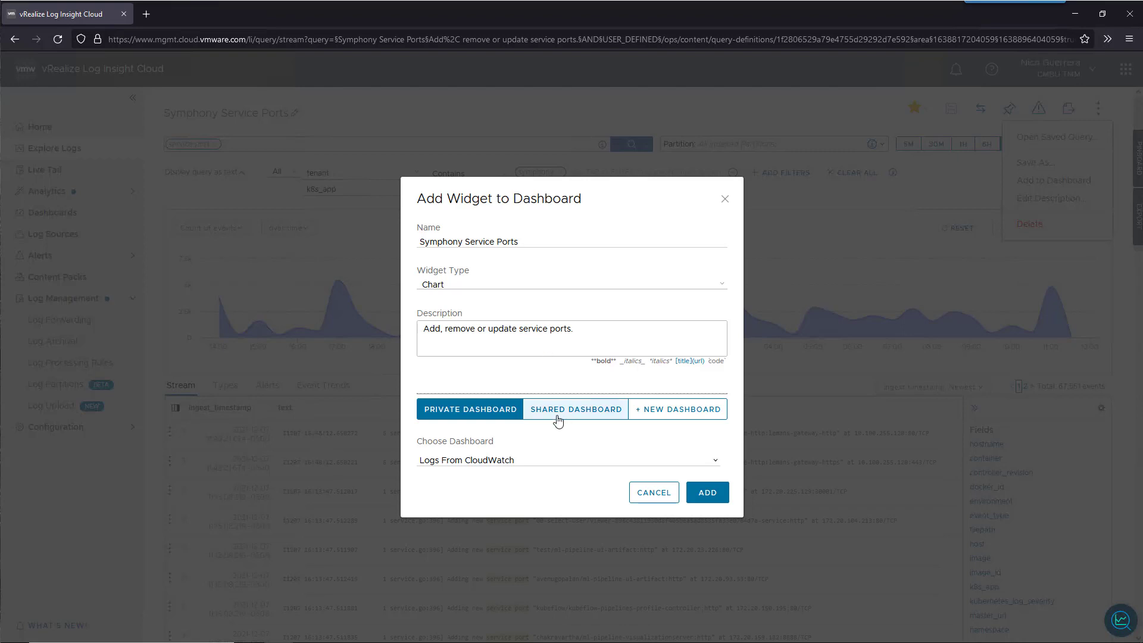
{"action": "left_click", "coordinate": [568, 459]}
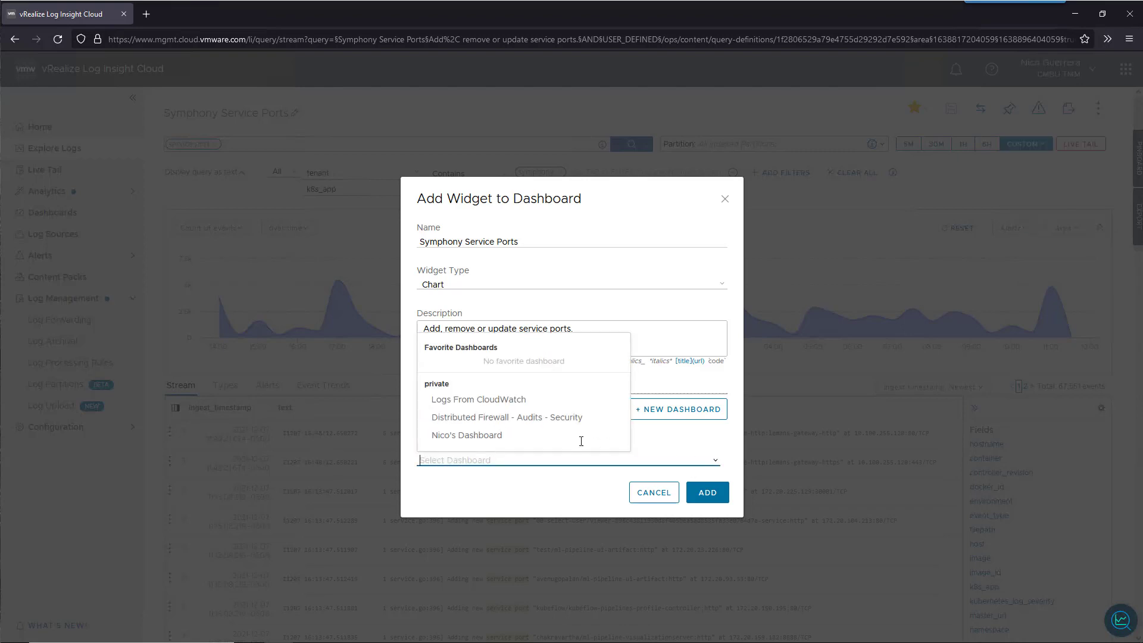
{"action": "left_click", "coordinate": [466, 435]}
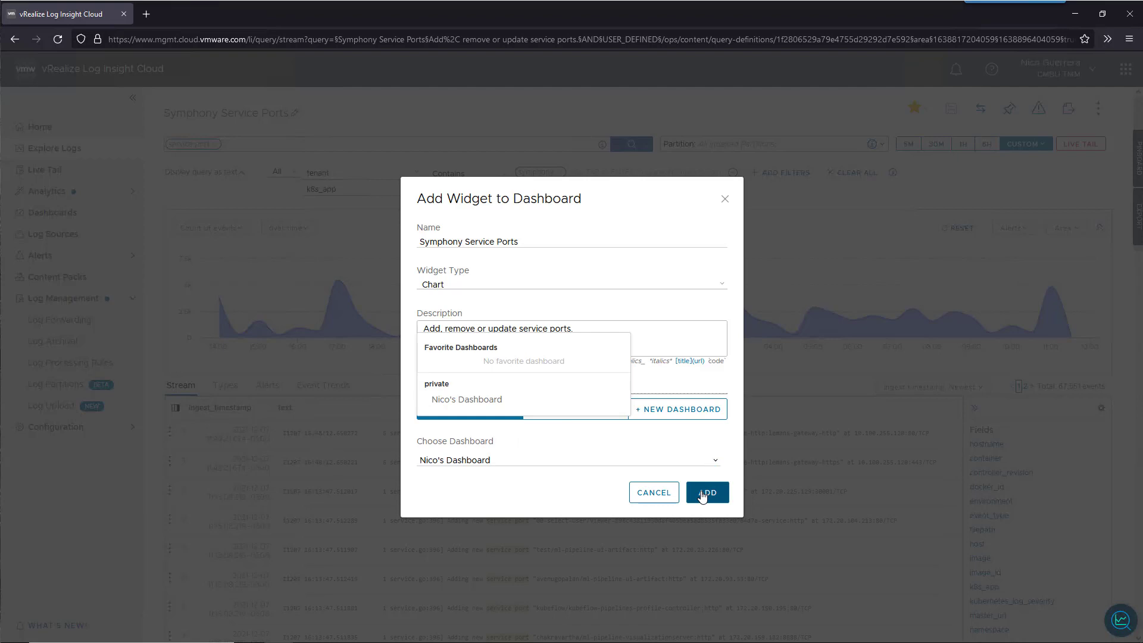
{"action": "left_click", "coordinate": [704, 492]}
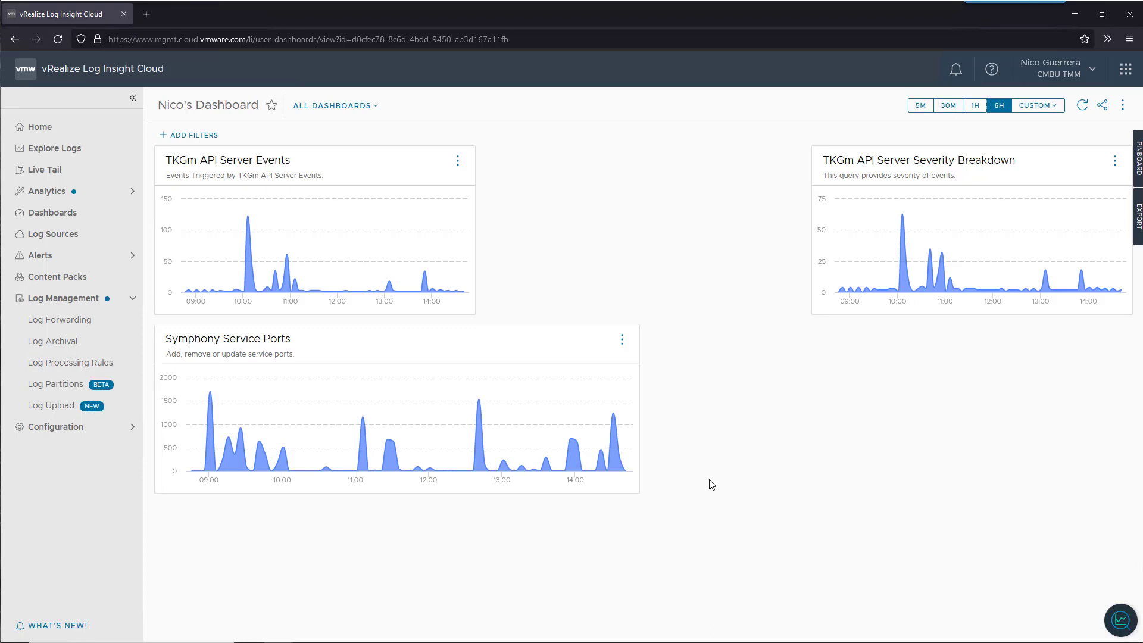
{"action": "mouse_move", "coordinate": [716, 476]}
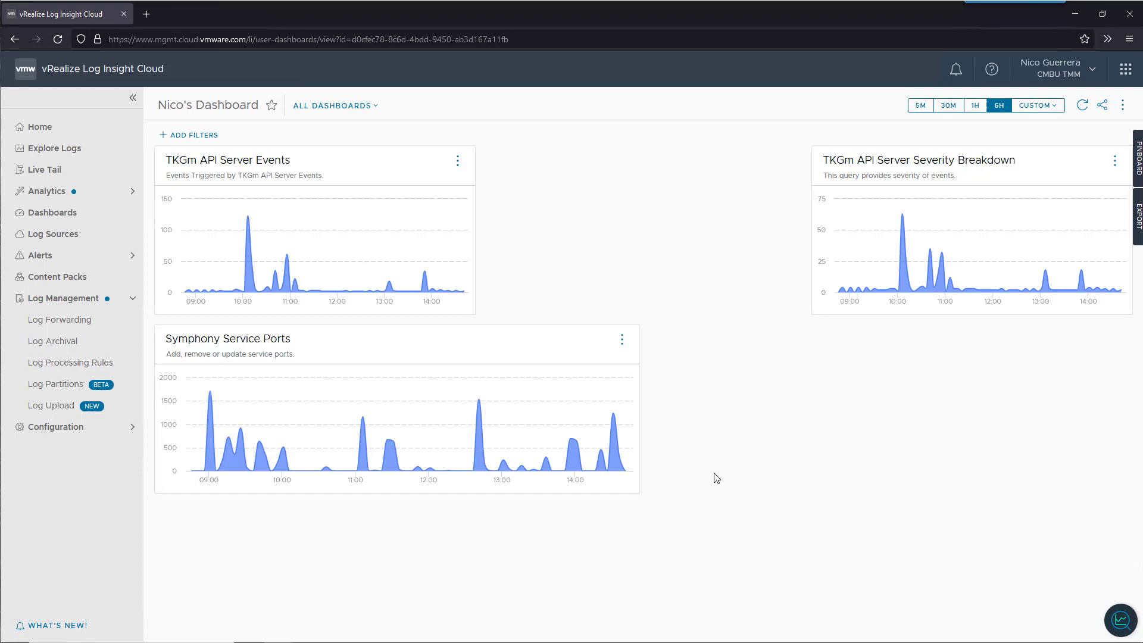
{"action": "mouse_move", "coordinate": [273, 218]}
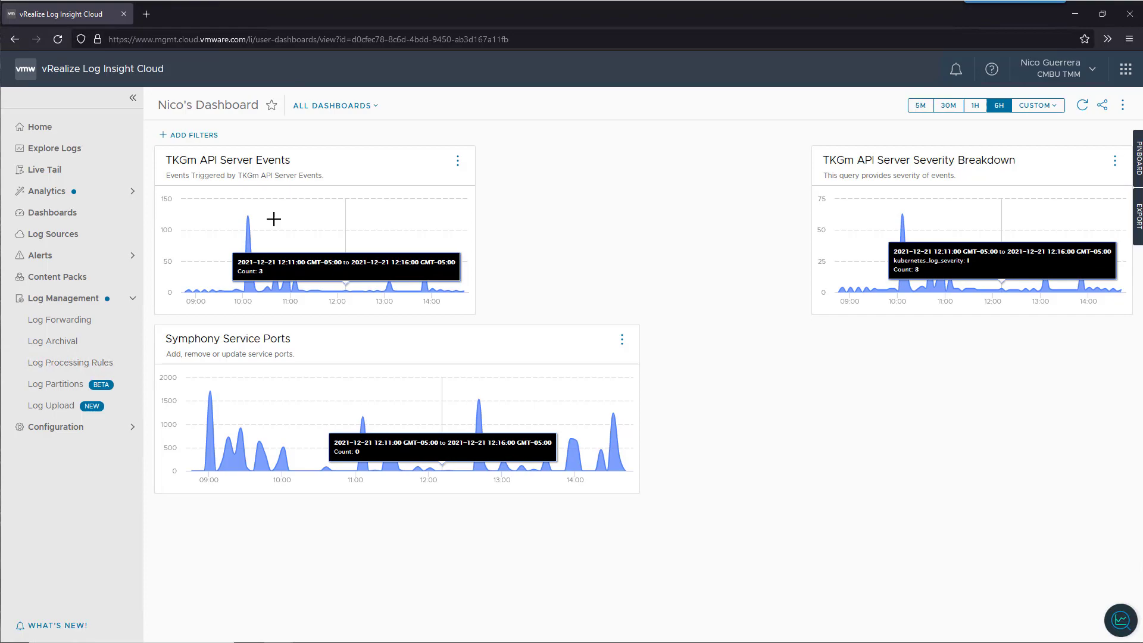